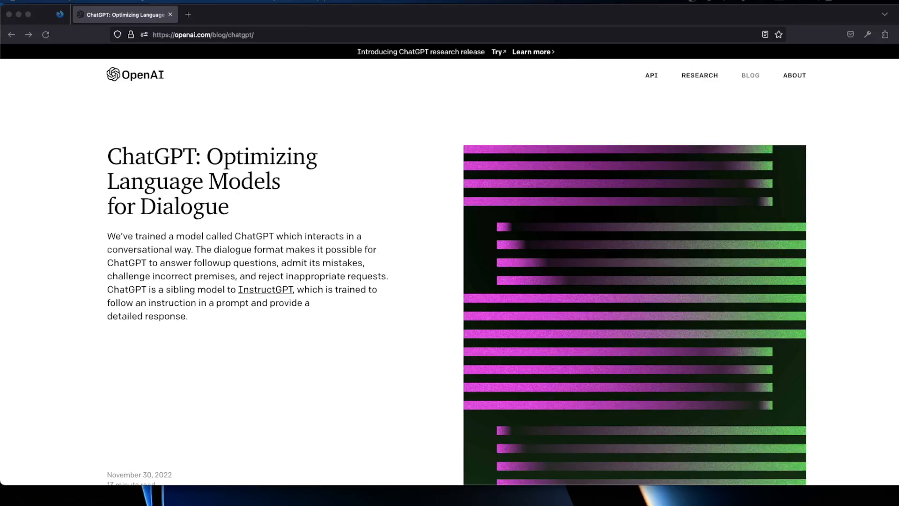
{"action": "mouse_move", "coordinate": [557, 87]}
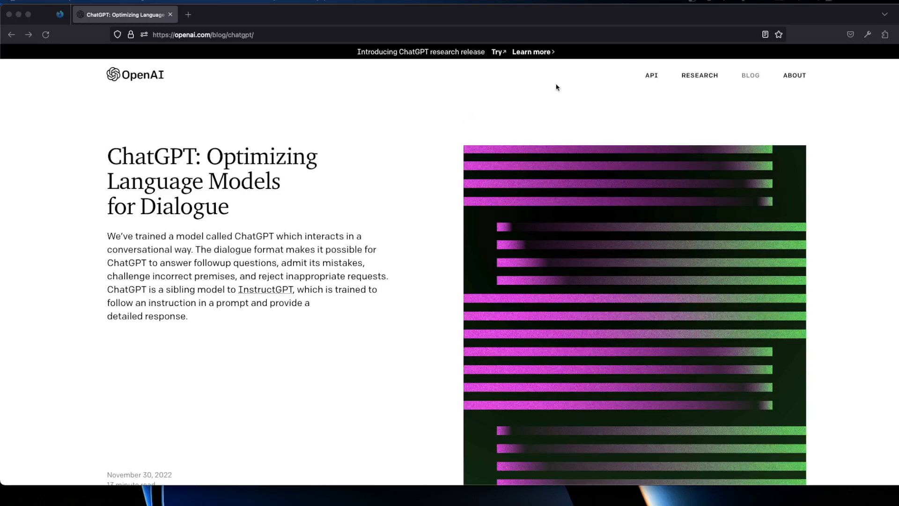
{"action": "mouse_move", "coordinate": [206, 183]}
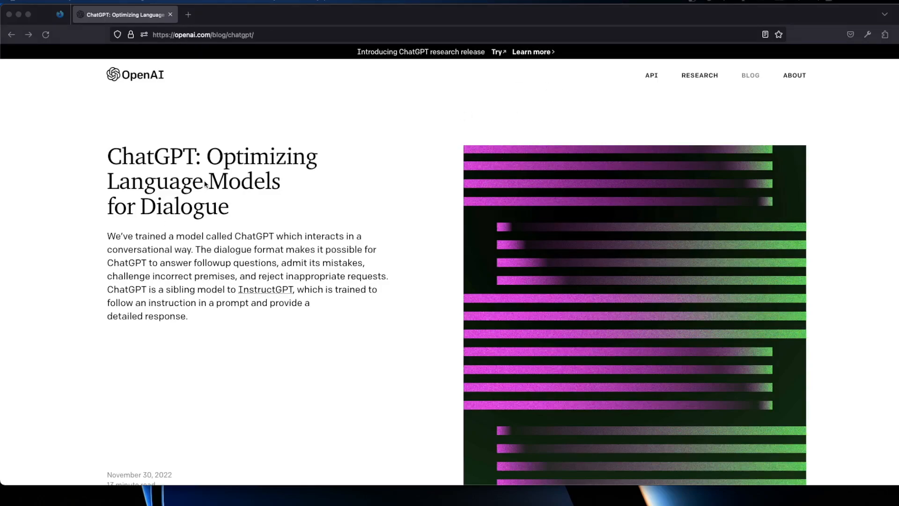
{"action": "mouse_move", "coordinate": [320, 199]}
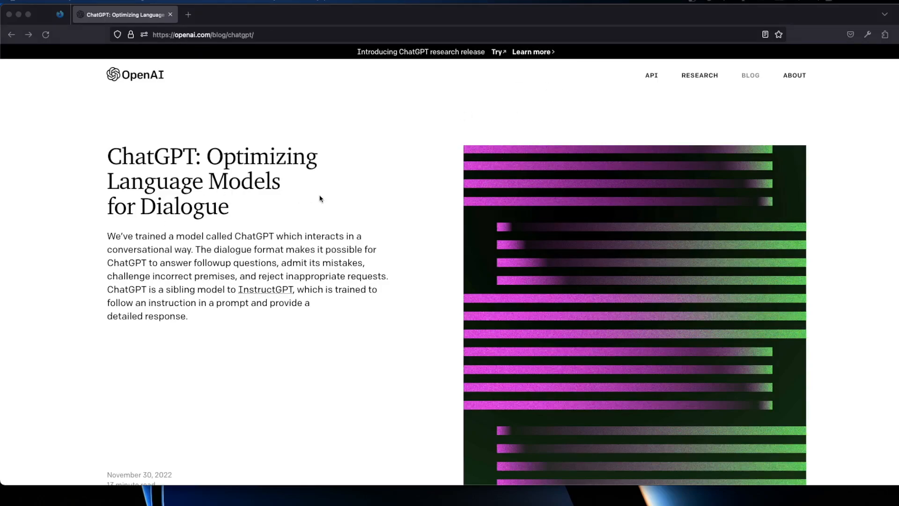
- Log in to ChatGPT with a Google account and dismiss the research preview notice
{"action": "scroll", "scroll_direction": "down", "scroll_amount": 3}
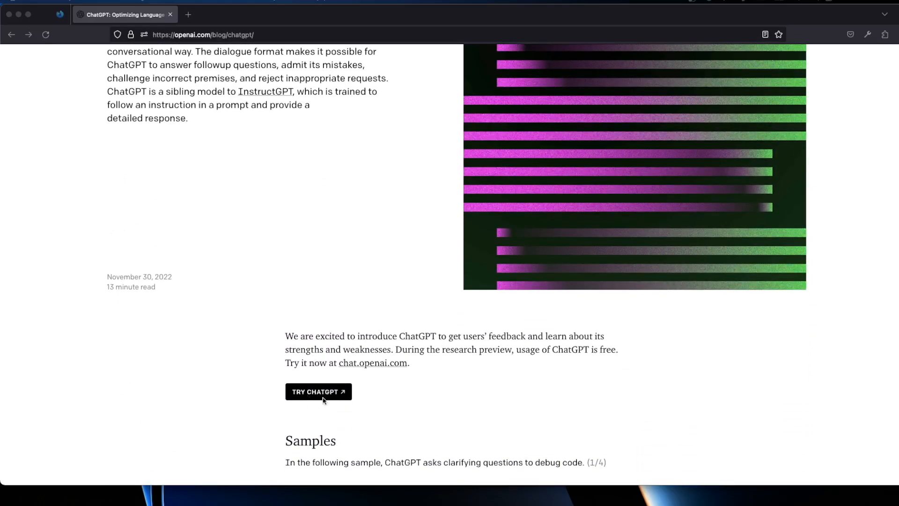
{"action": "left_click", "coordinate": [318, 392]}
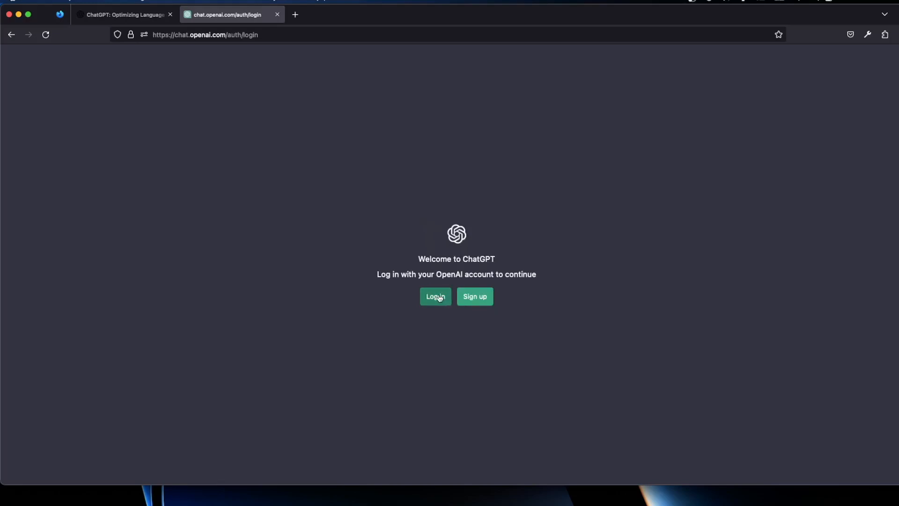
{"action": "left_click", "coordinate": [435, 296]}
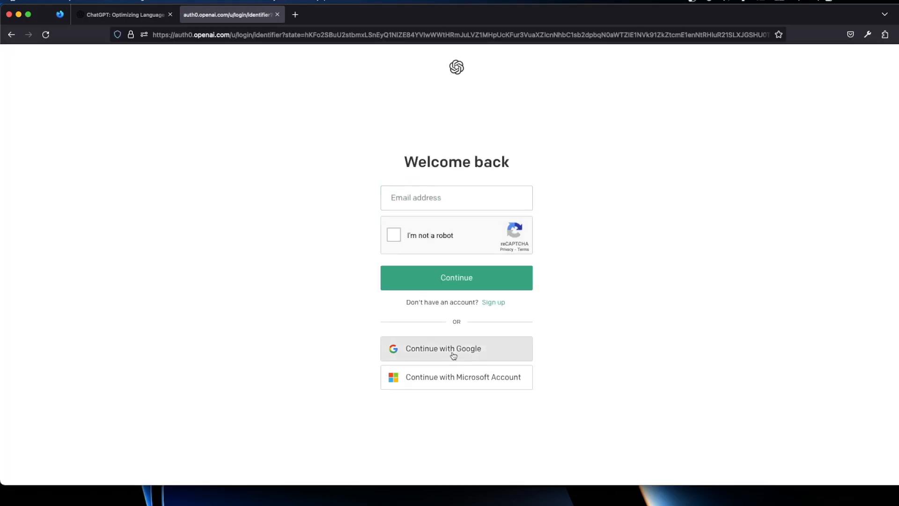
{"action": "left_click", "coordinate": [456, 349]}
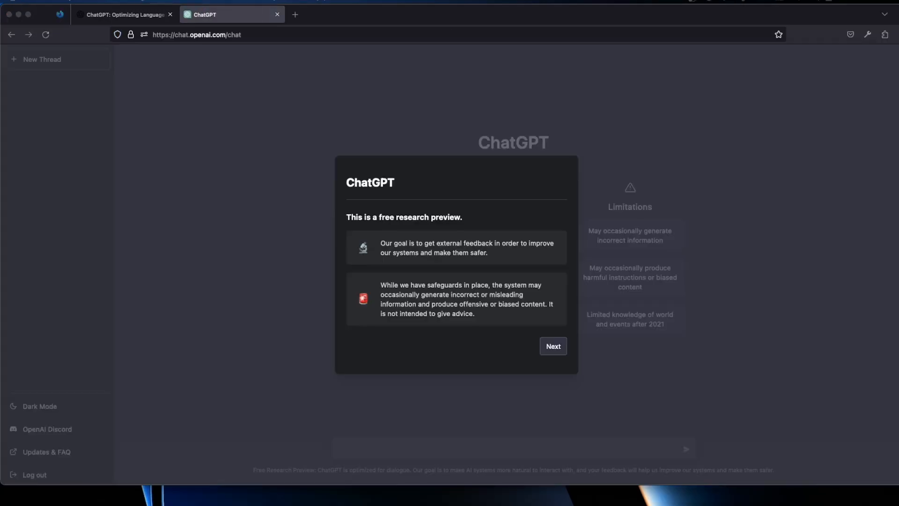
{"action": "mouse_move", "coordinate": [441, 223]}
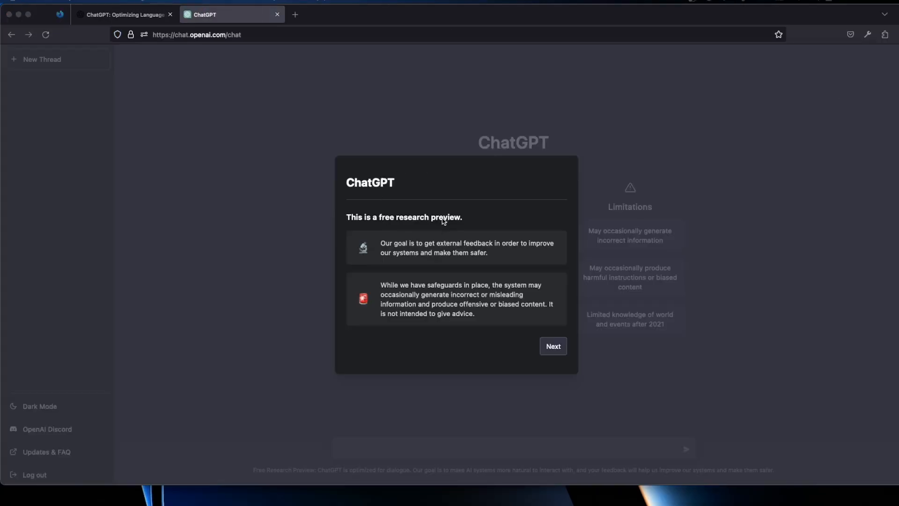
{"action": "mouse_move", "coordinate": [479, 243]}
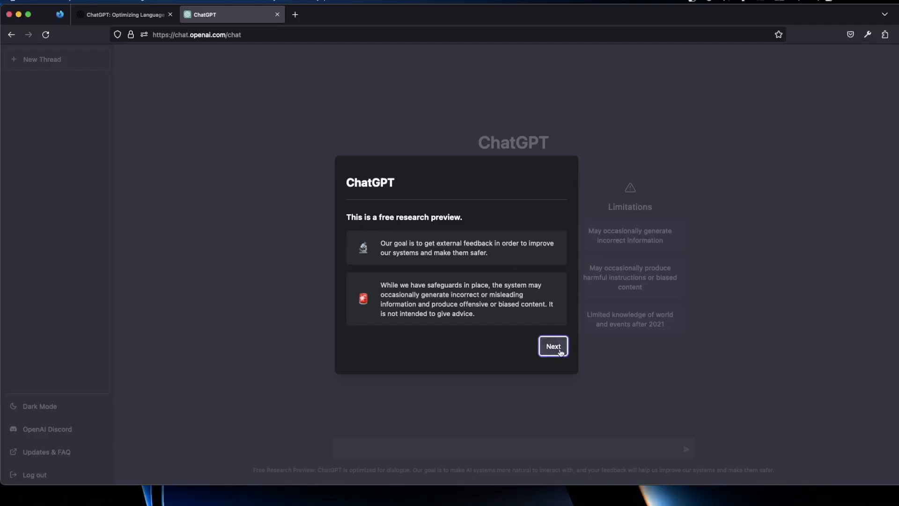
{"action": "left_click", "coordinate": [553, 347]}
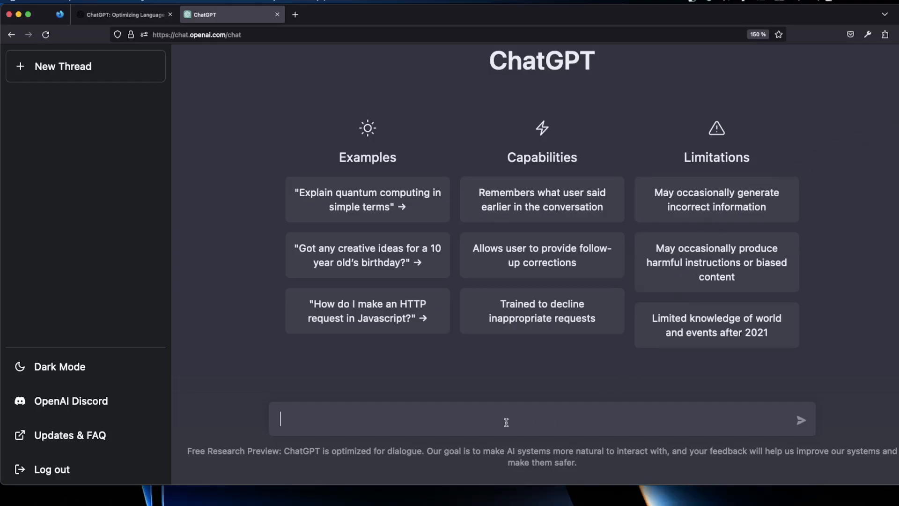
- Send 'Hello', then ask 'Could you help me create a C# application?' and read the reply
{"action": "type", "text": "H"}
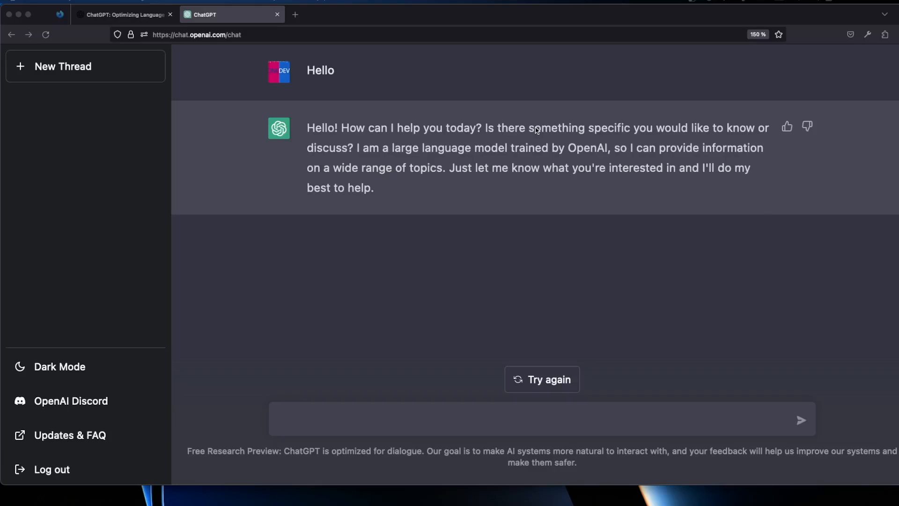
{"action": "mouse_move", "coordinate": [509, 138]}
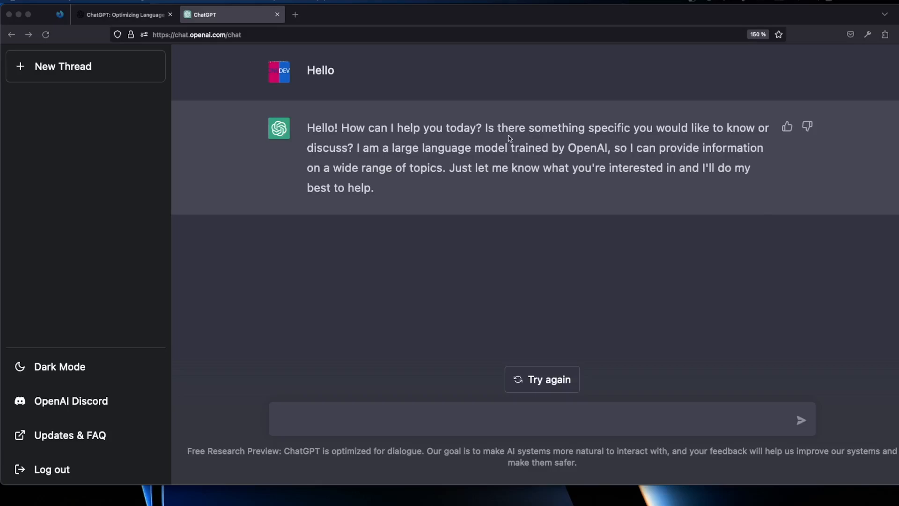
{"action": "type", "text": "Could you he"}
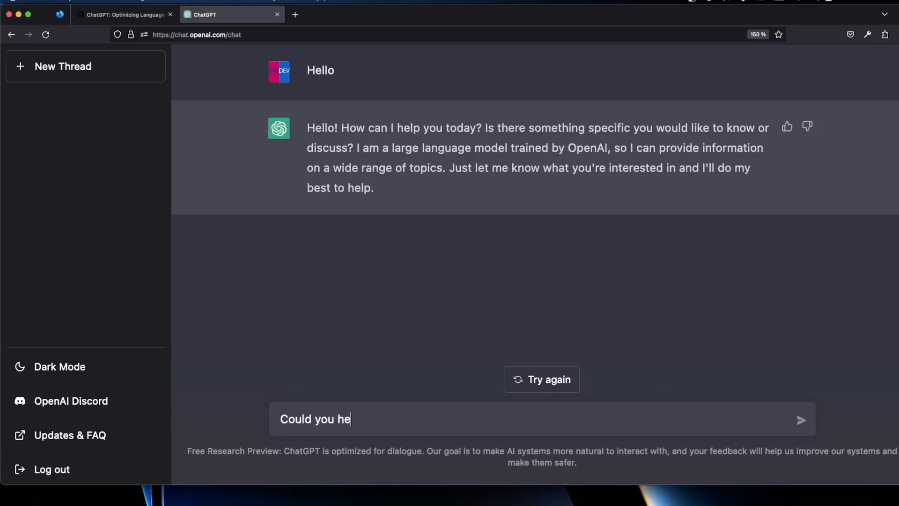
{"action": "type", "text": "lp me c"}
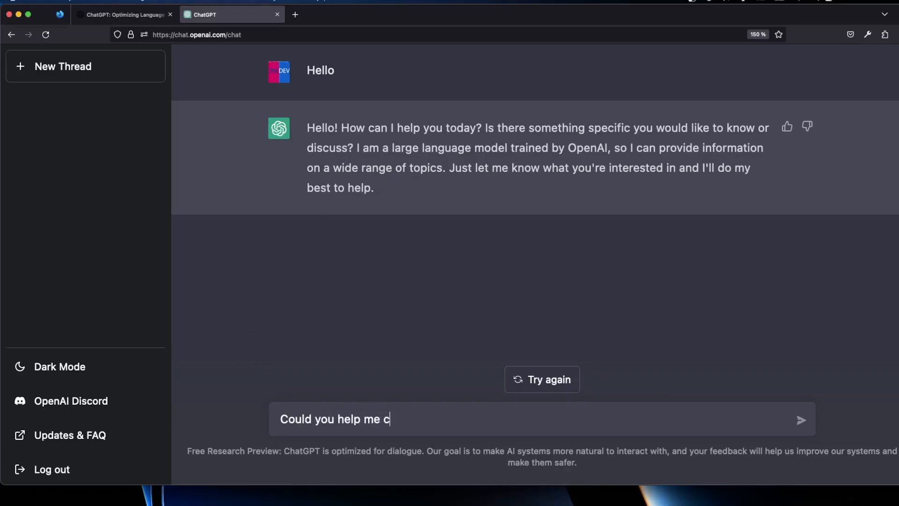
{"action": "type", "text": "reate a C#"}
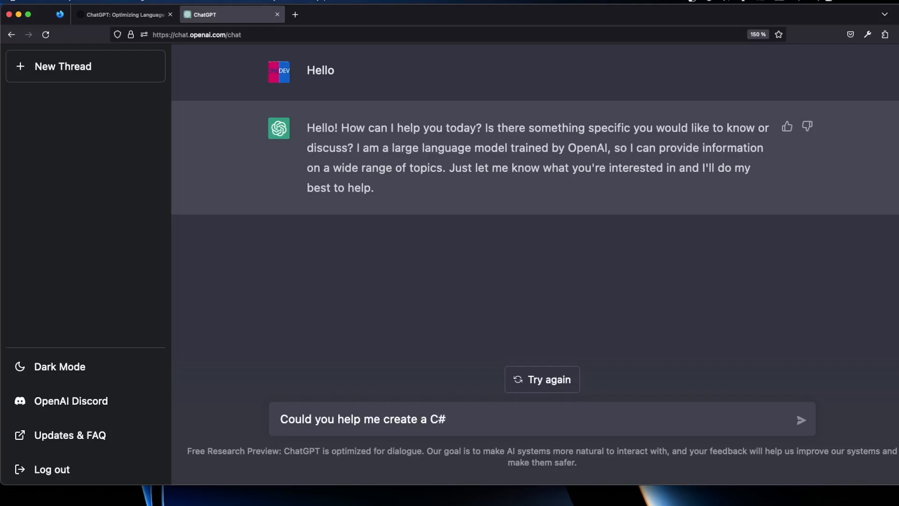
{"action": "left_click", "coordinate": [801, 419]}
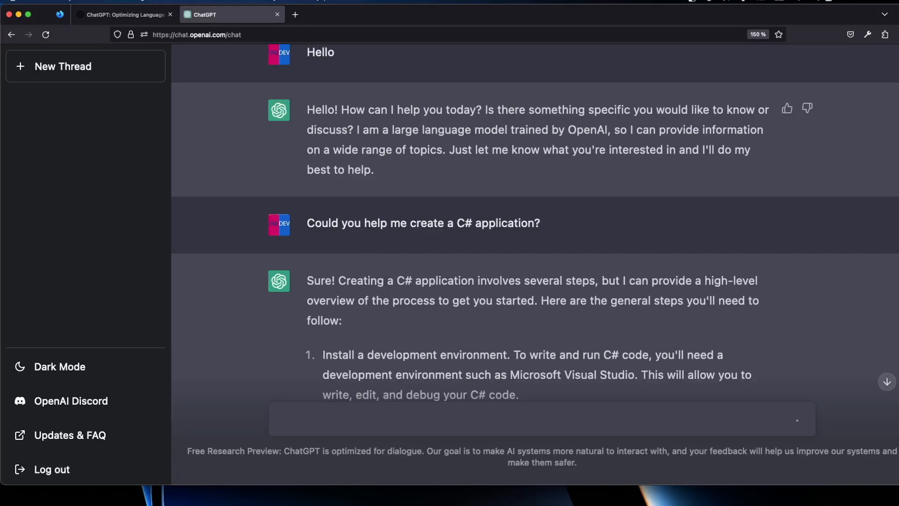
{"action": "scroll", "scroll_direction": "down", "scroll_amount": 3}
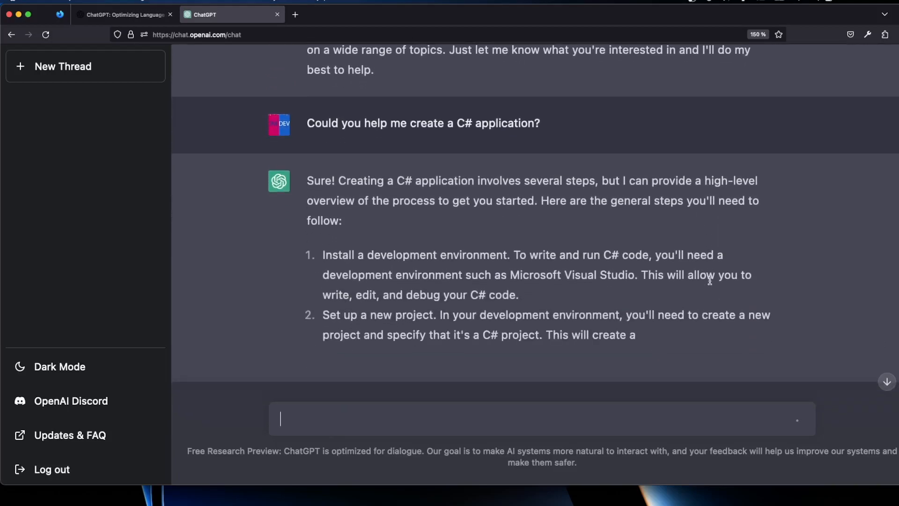
{"action": "scroll", "scroll_direction": "down", "scroll_amount": 3}
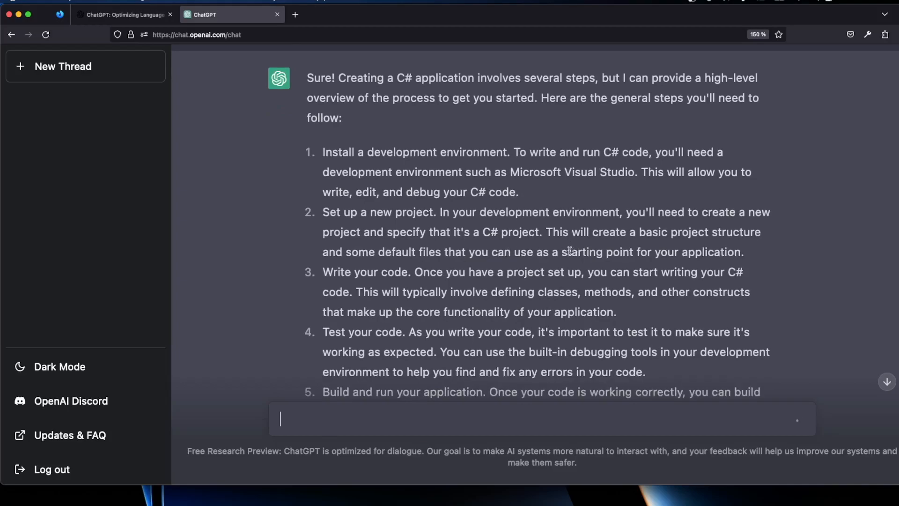
{"action": "scroll", "scroll_direction": "down", "scroll_amount": 3}
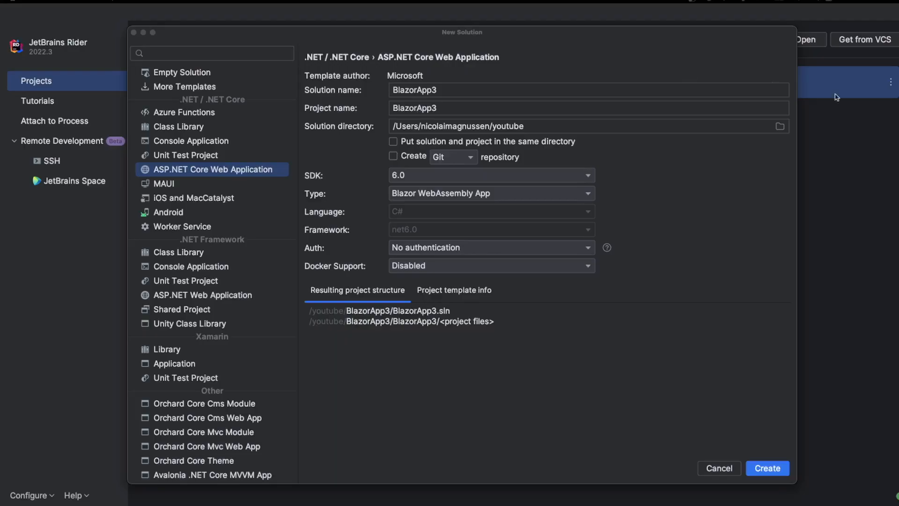
{"action": "mouse_move", "coordinate": [253, 149]}
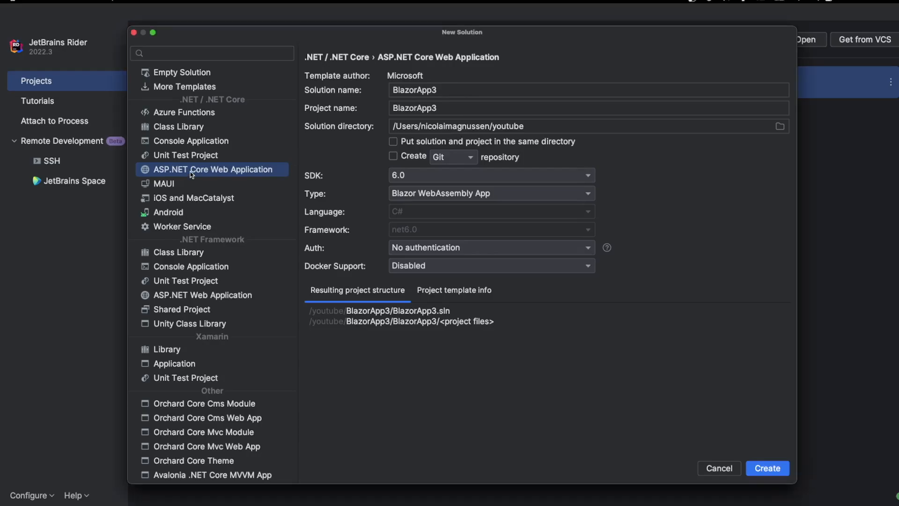
{"action": "mouse_move", "coordinate": [517, 188]}
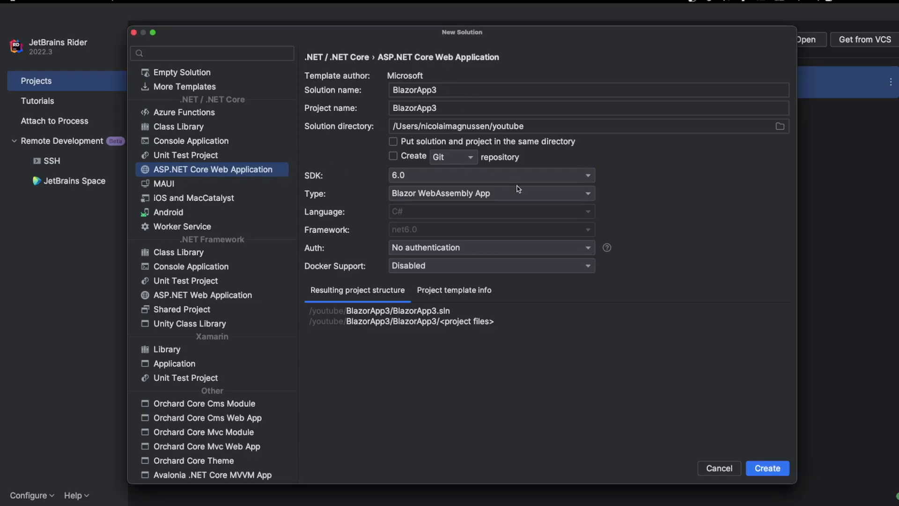
- Create an ASP.NET Core Web API solution named exampleApp on SDK 6.0
{"action": "left_click", "coordinate": [492, 193]}
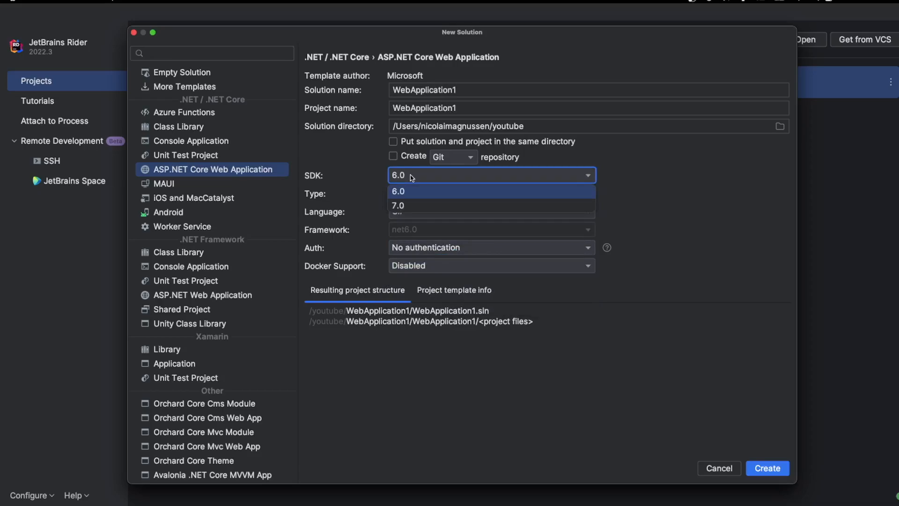
{"action": "left_click", "coordinate": [397, 191]}
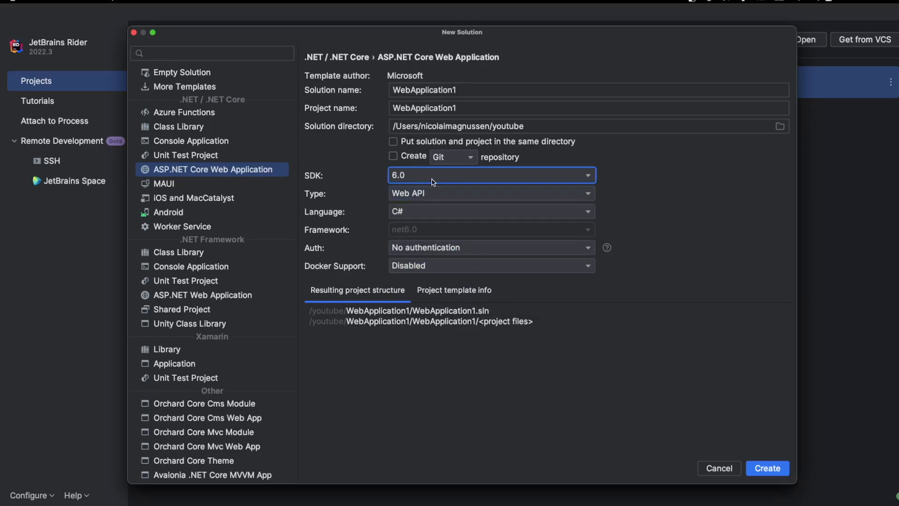
{"action": "left_click", "coordinate": [475, 90]}
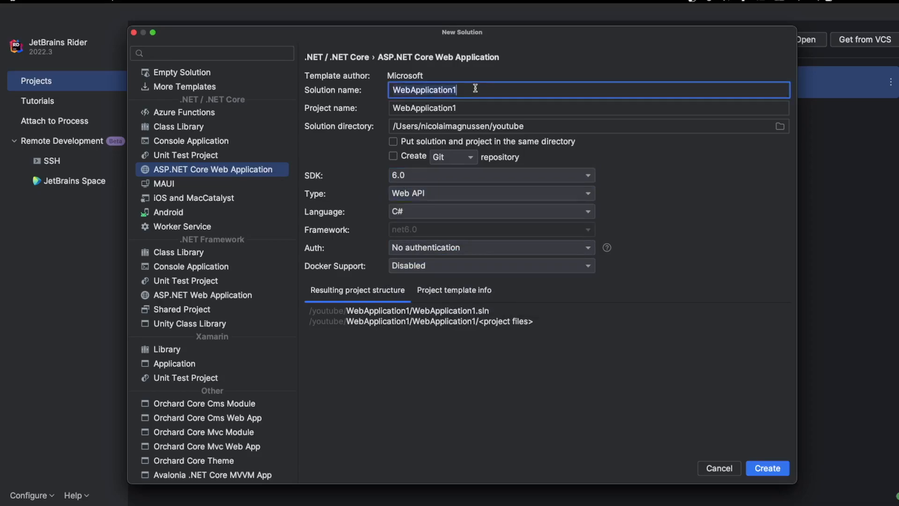
{"action": "type", "text": "exampleApp"}
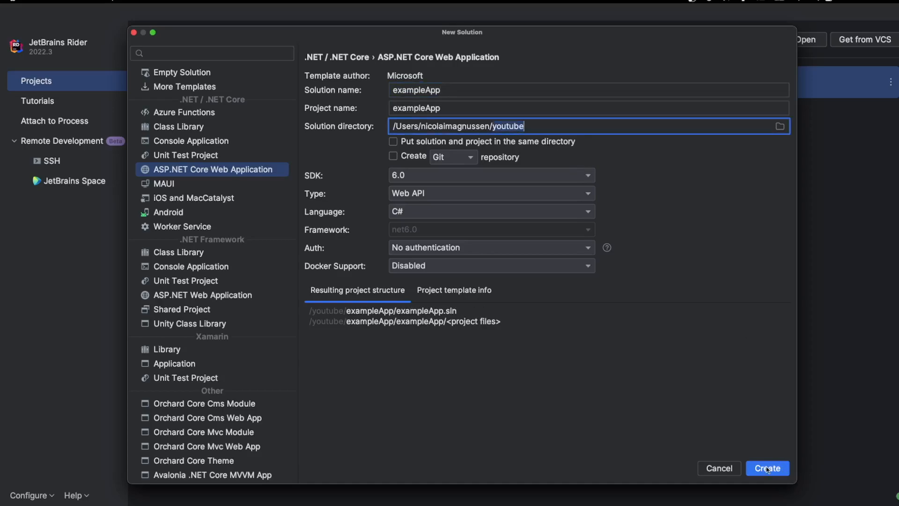
{"action": "left_click", "coordinate": [768, 468]}
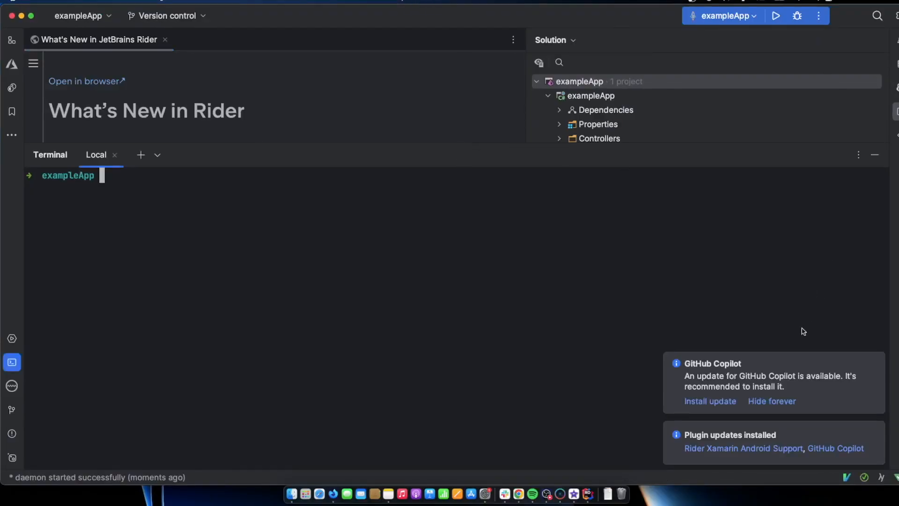
{"action": "mouse_move", "coordinate": [719, 398]}
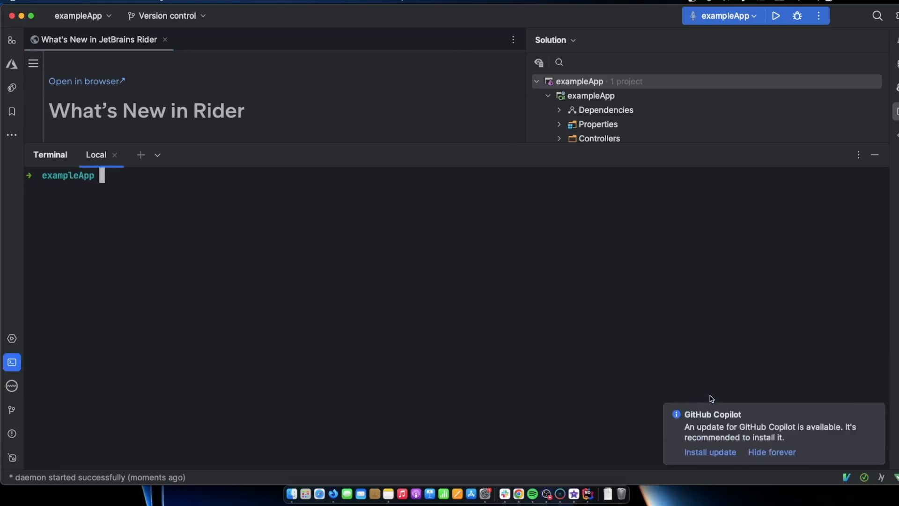
- Dismiss the Copilot notification and open Program.cs with the Controllers folder expanded
{"action": "left_click", "coordinate": [771, 452]}
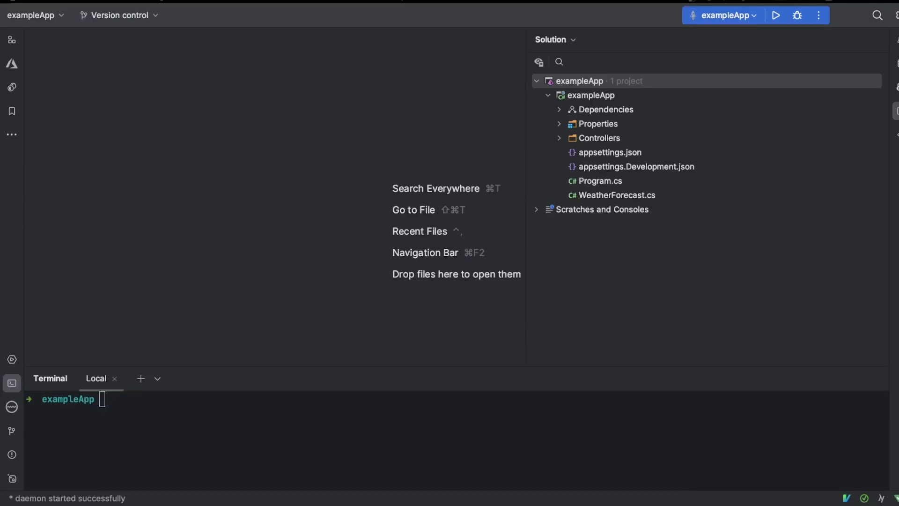
{"action": "double_click", "coordinate": [600, 181]}
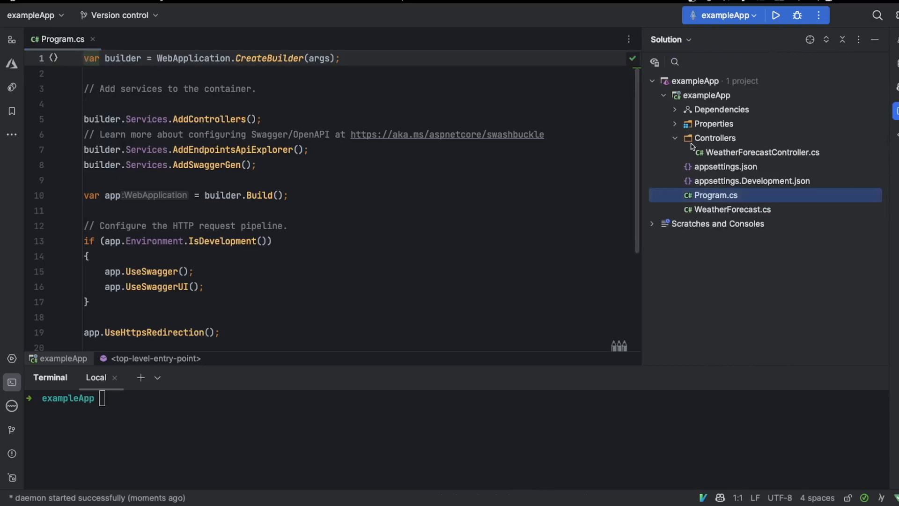
- Delete the WeatherForecast controller and model files and add a Models folder
{"action": "double_click", "coordinate": [762, 152]}
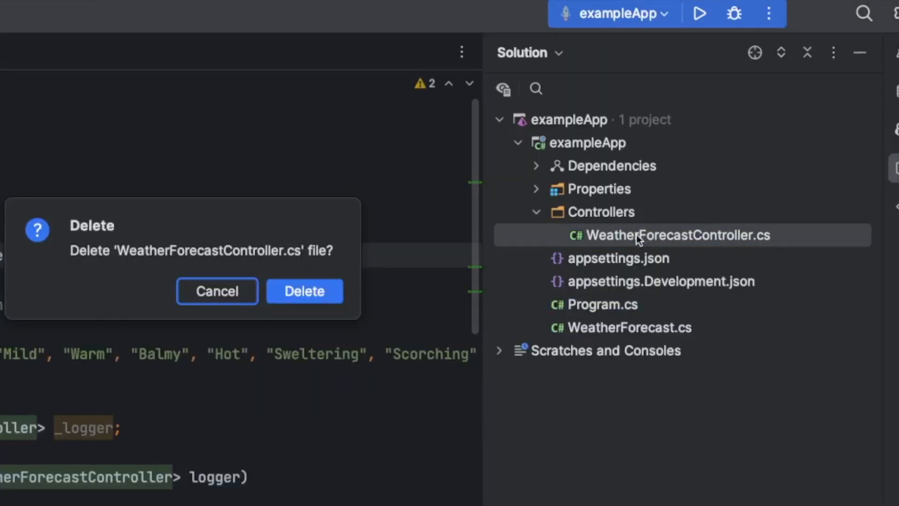
{"action": "left_click", "coordinate": [304, 290]}
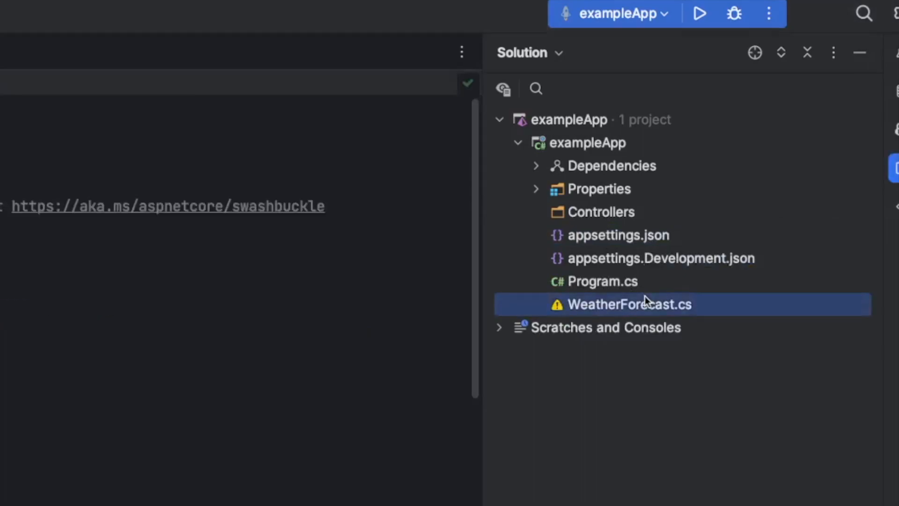
{"action": "right_click", "coordinate": [587, 142]}
{"action": "type", "text": "Mod"}
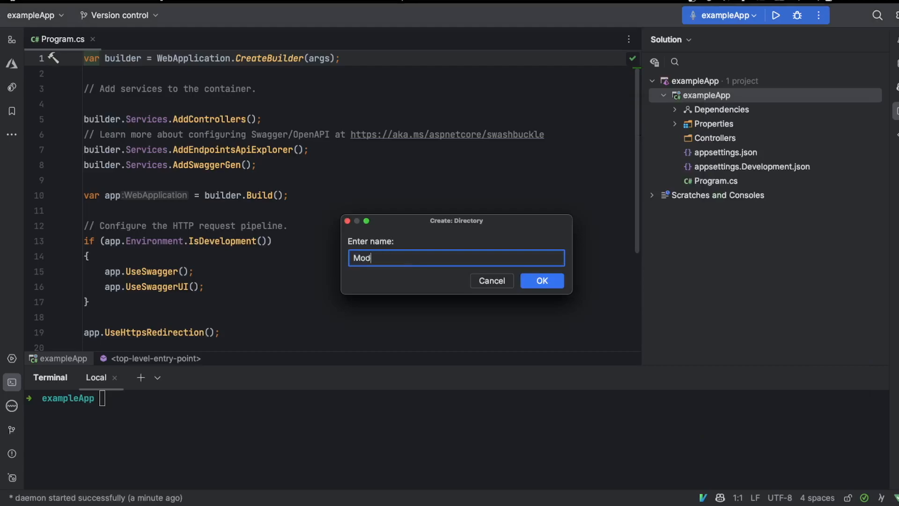
{"action": "left_click", "coordinate": [541, 281]}
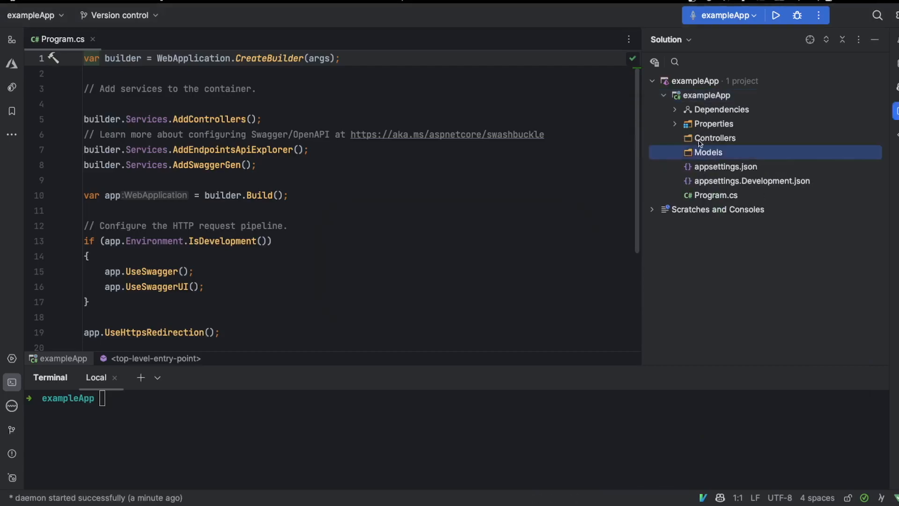
{"action": "left_click", "coordinate": [716, 138]}
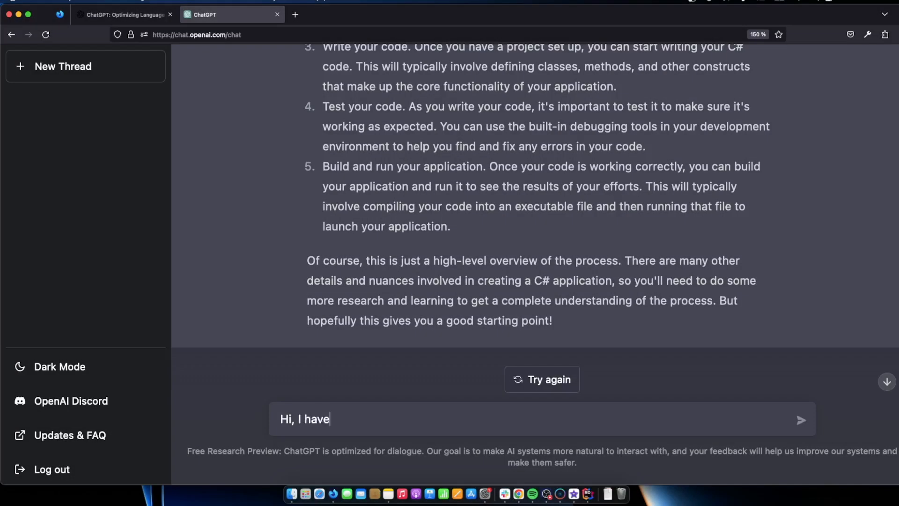
- Tell ChatGPT a .NET 6 Core API project has been set up
{"action": "type", "text": "setted"}
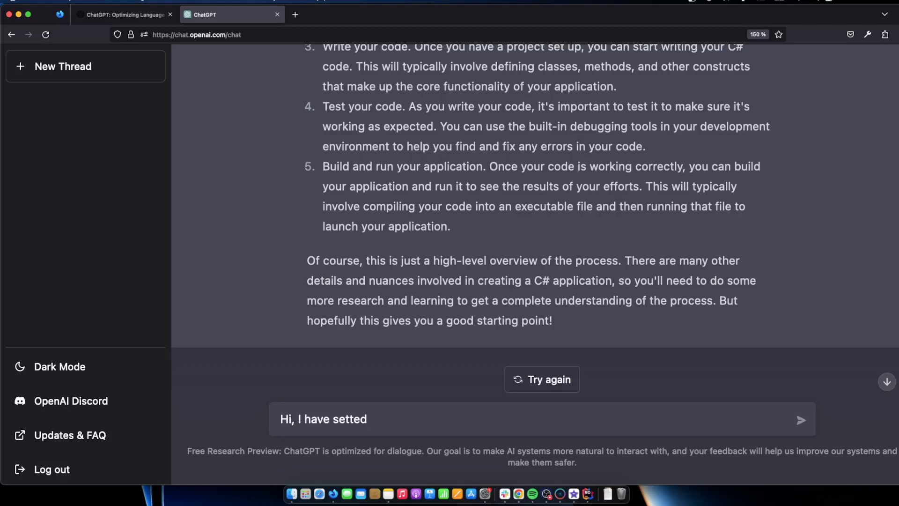
{"action": "type", "text": "up"}
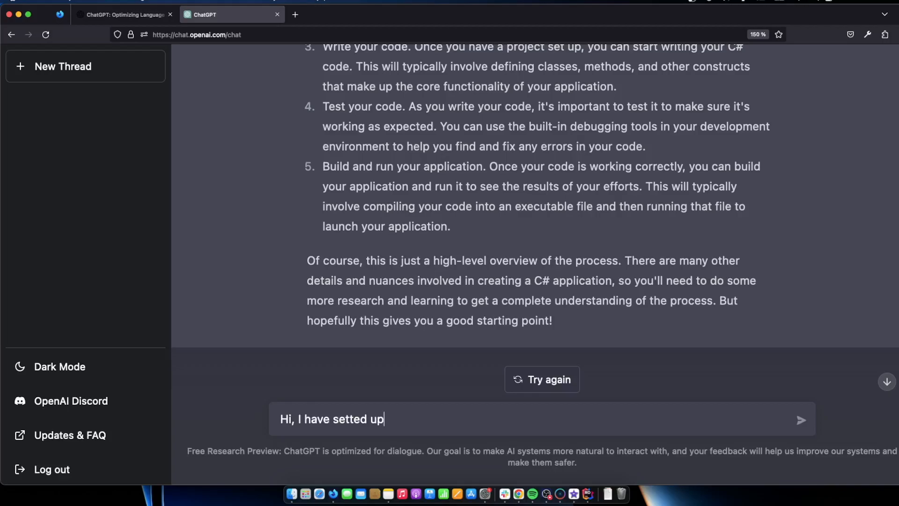
{"action": "type", "text": ".net"}
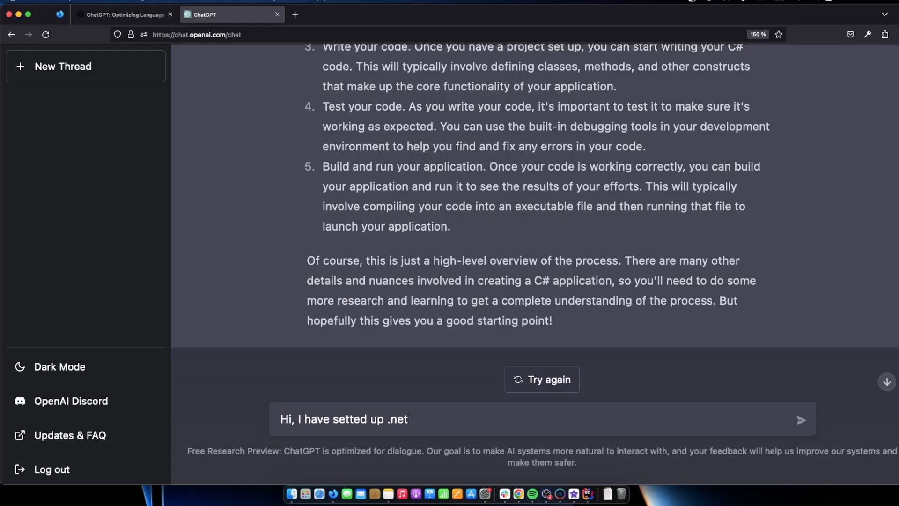
{"action": "type", "text": "6 co"}
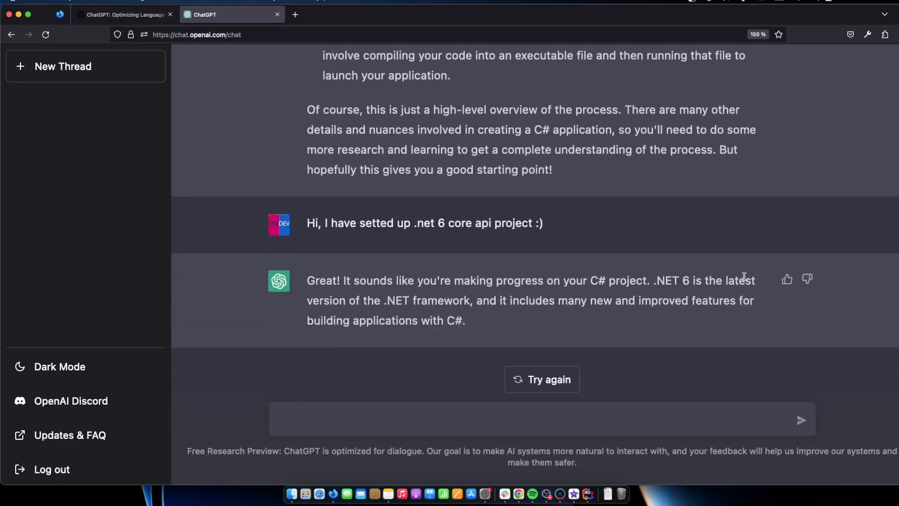
{"action": "mouse_move", "coordinate": [399, 309]}
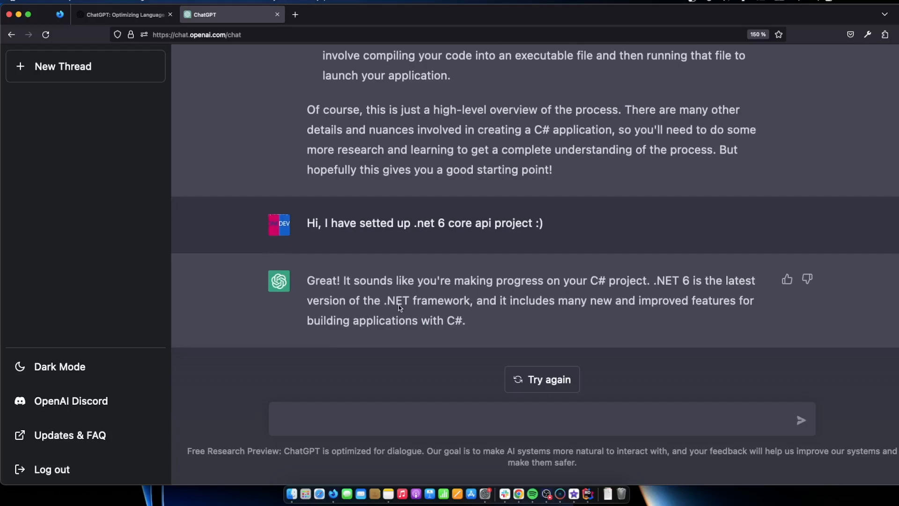
{"action": "mouse_move", "coordinate": [470, 249]}
{"action": "type", "text": "I have"}
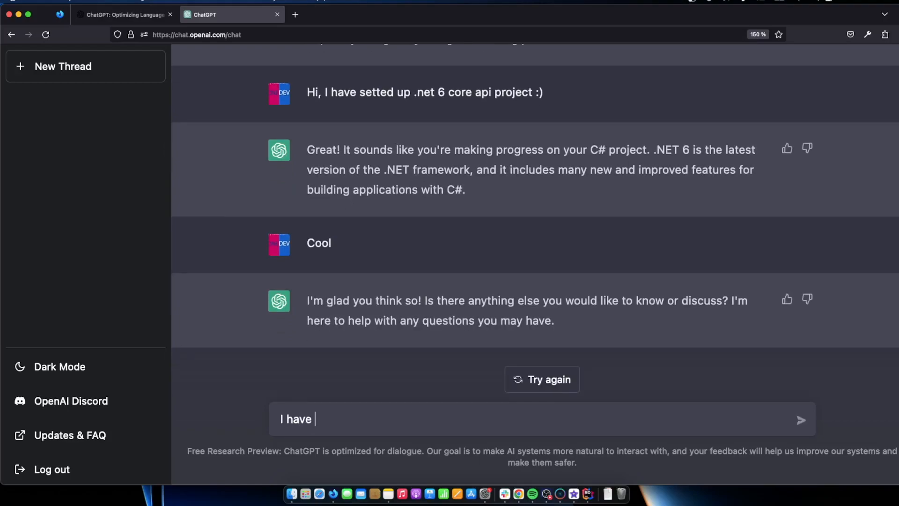
- Send the message about Controllers and Models folders asking for AI-showcase app ideas
{"action": "type", "text": "setted up a Controllers  folder,"}
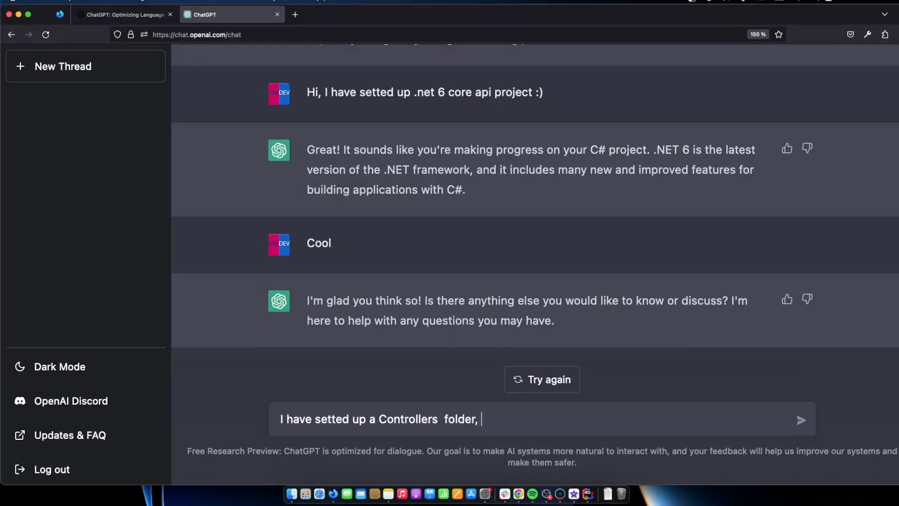
{"action": "type", "text": "and a models folder."}
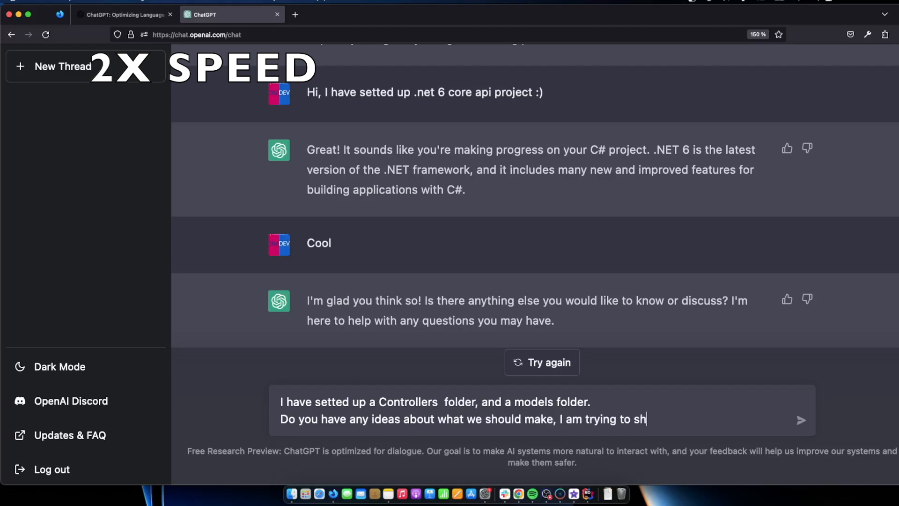
{"action": "type", "text": "ow off the cool capabilities"}
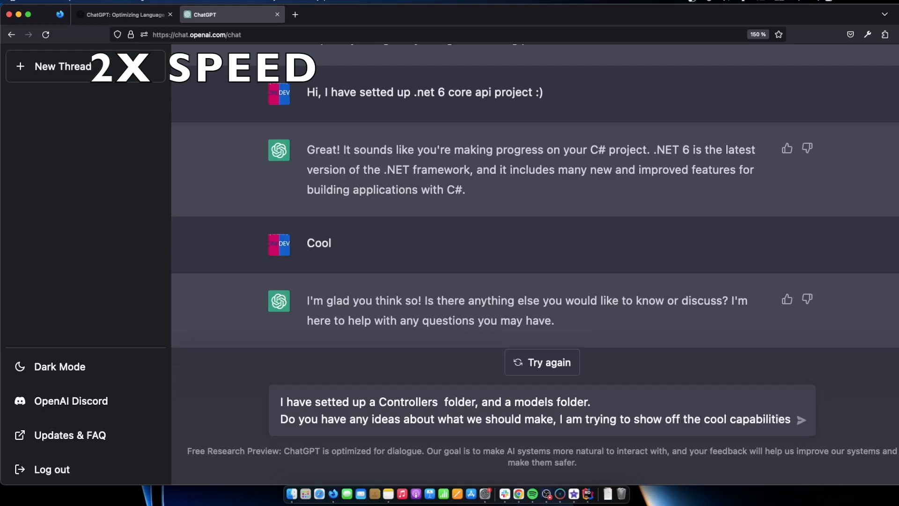
{"action": "type", "text": "we have by using AI"}
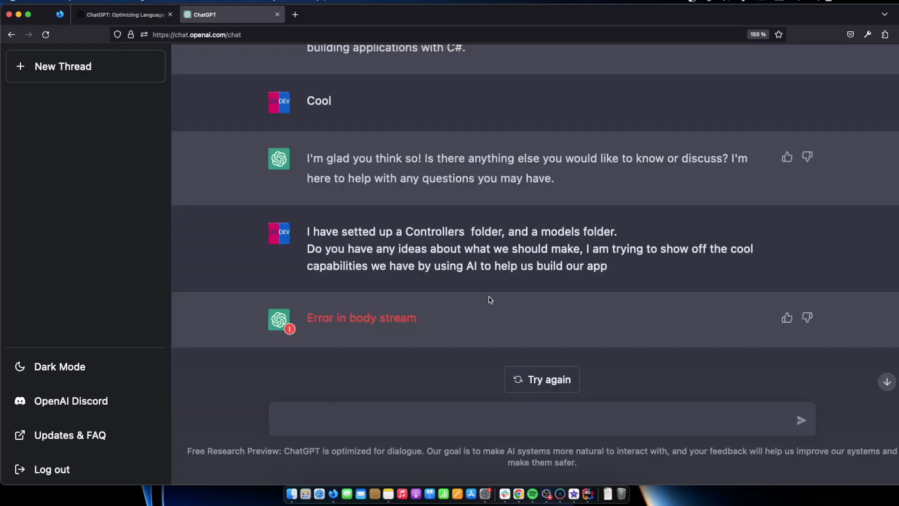
{"action": "left_click", "coordinate": [516, 419]}
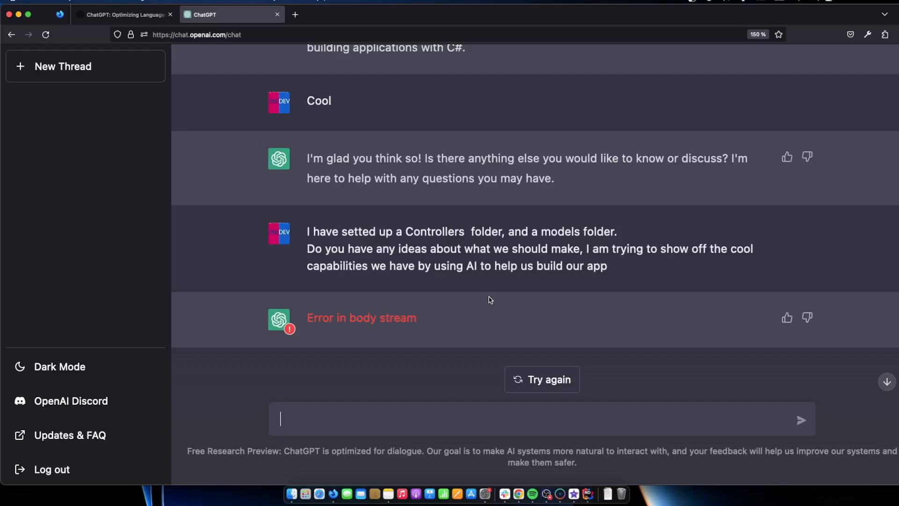
{"action": "mouse_move", "coordinate": [604, 304]}
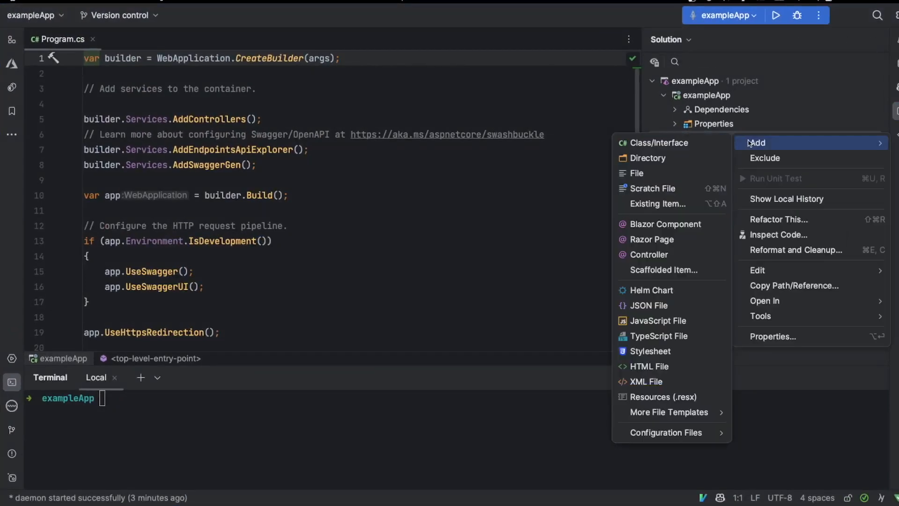
- Add a BookingController class to Controllers and disable GitHub Copilot completions
{"action": "left_click", "coordinate": [660, 142]}
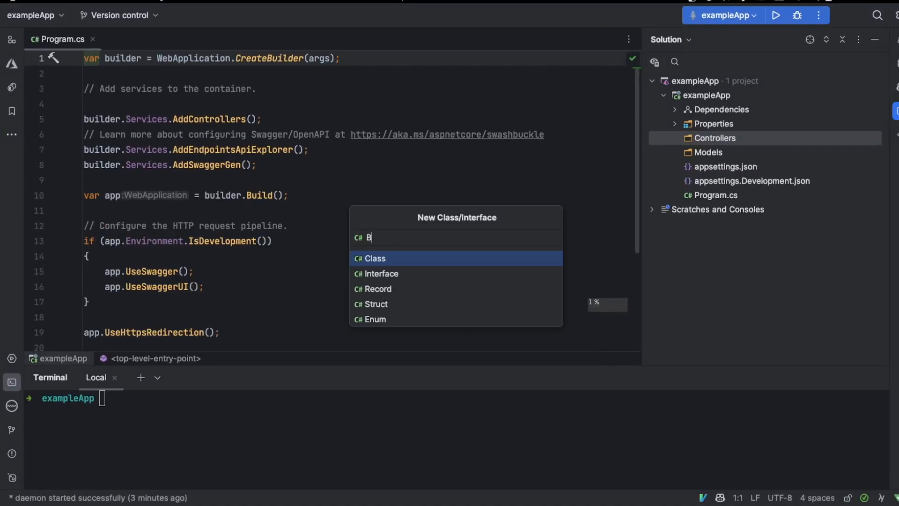
{"action": "type", "text": "ookingControll"}
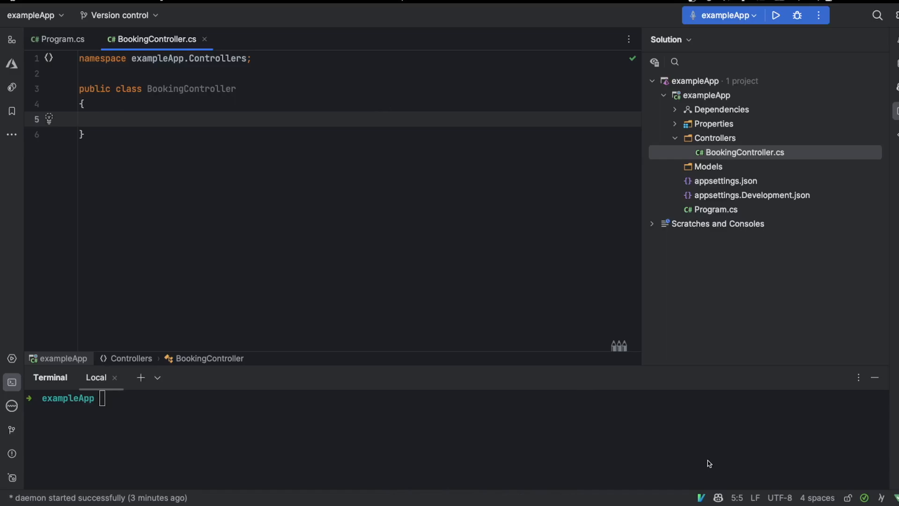
{"action": "left_click", "coordinate": [717, 496]}
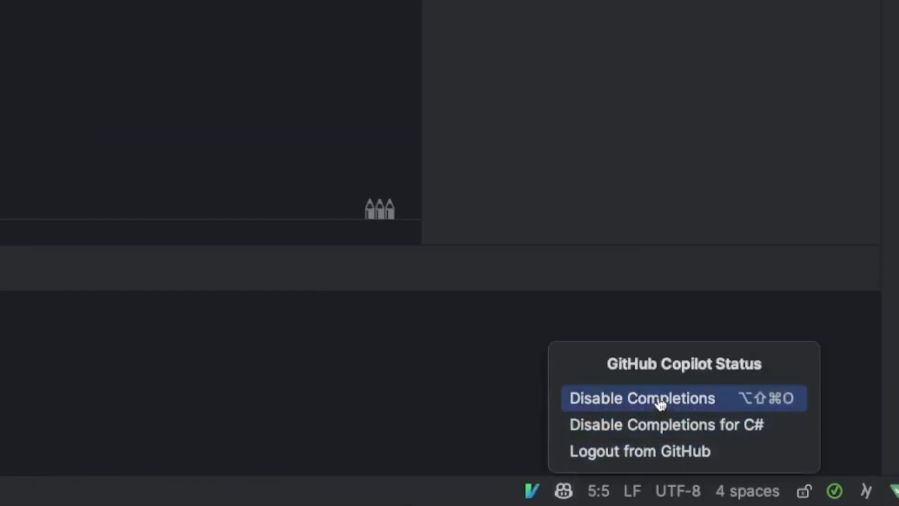
{"action": "left_click", "coordinate": [660, 398]}
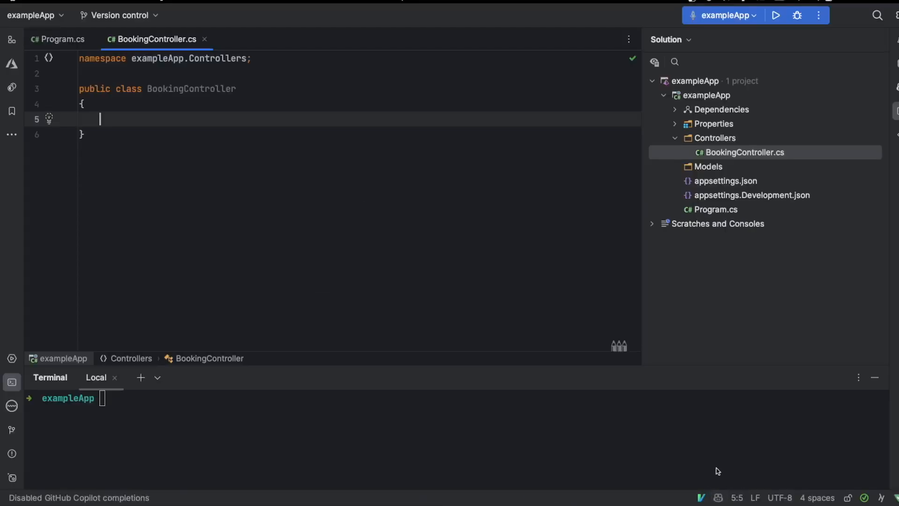
{"action": "mouse_move", "coordinate": [378, 116]}
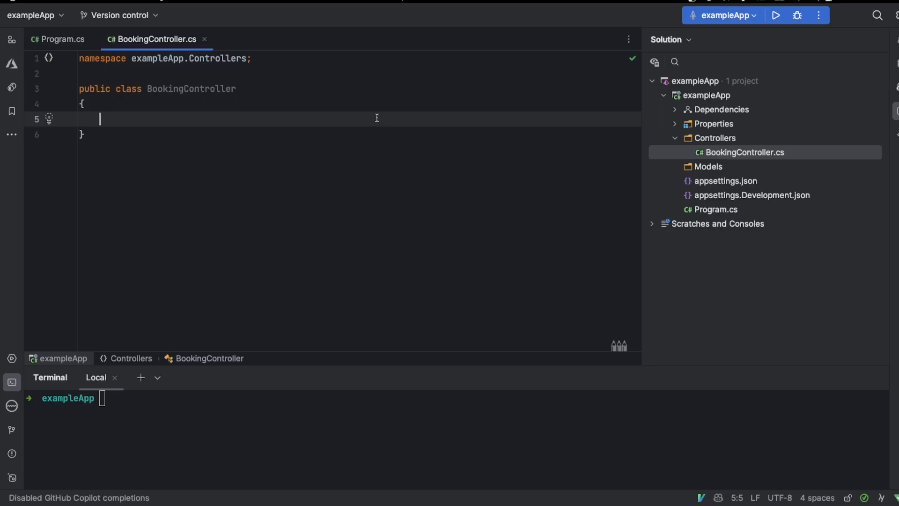
{"action": "mouse_move", "coordinate": [440, 112]}
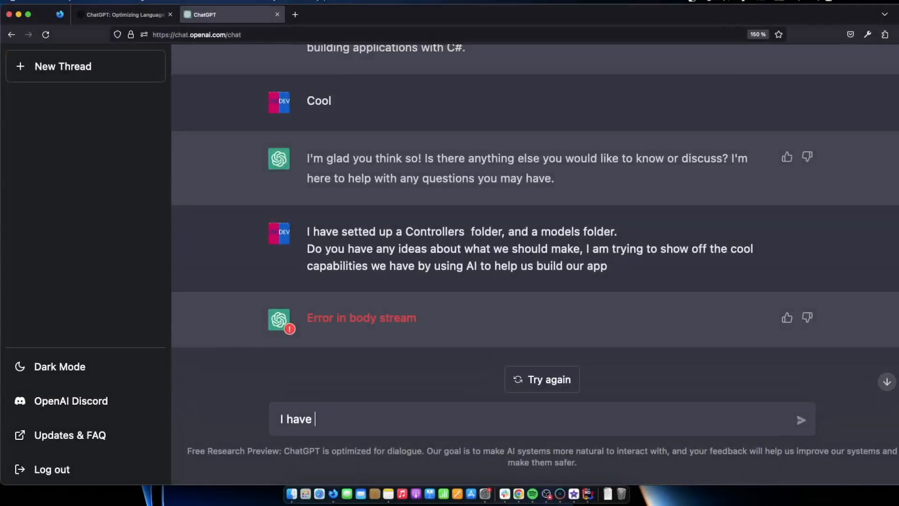
- Draft the request for BookingController starting code before starting a new thread
{"action": "type", "text": "created a bookingController, could you help me wit"}
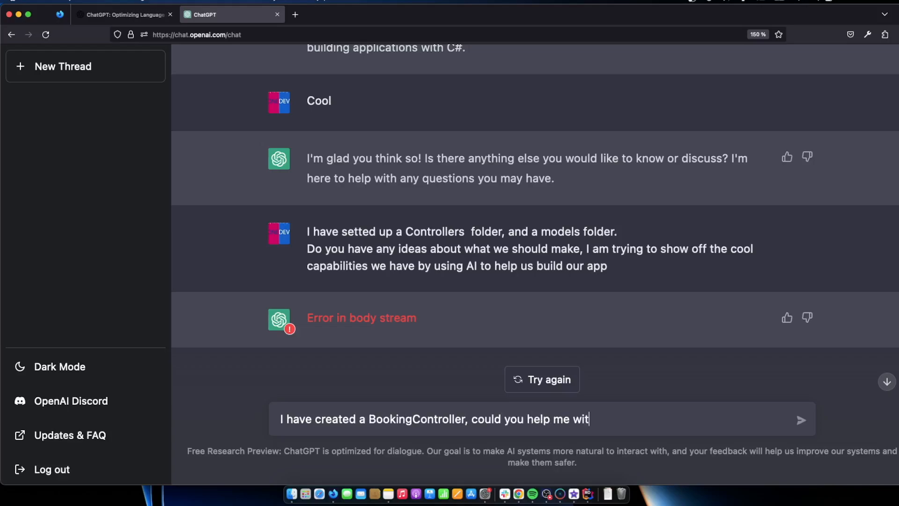
{"action": "type", "text": "h some starting"}
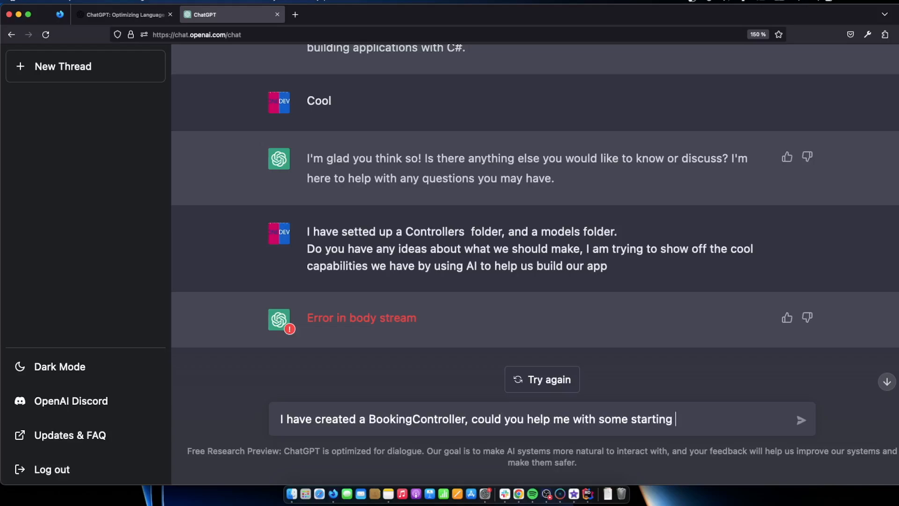
{"action": "type", "text": "code to get things"}
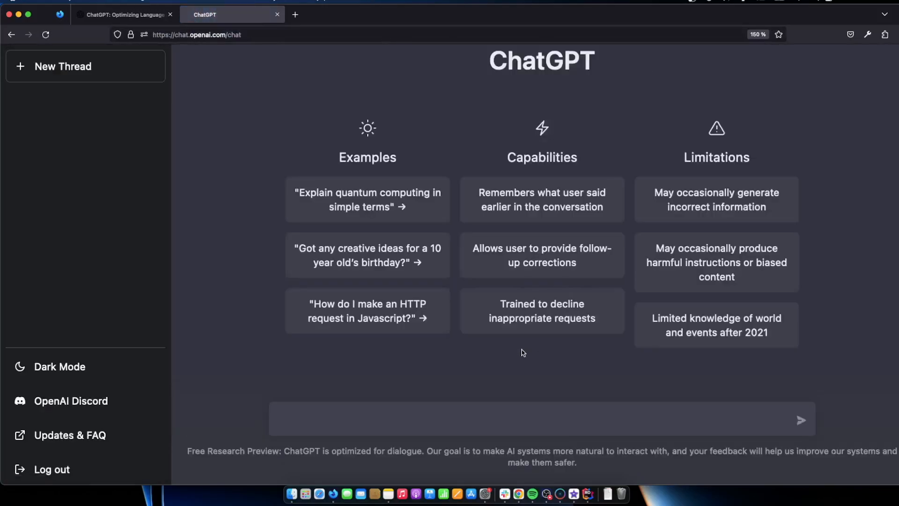
- Send the question introducing the C# web API and asking for BookingController starter code
{"action": "type", "text": "I am"}
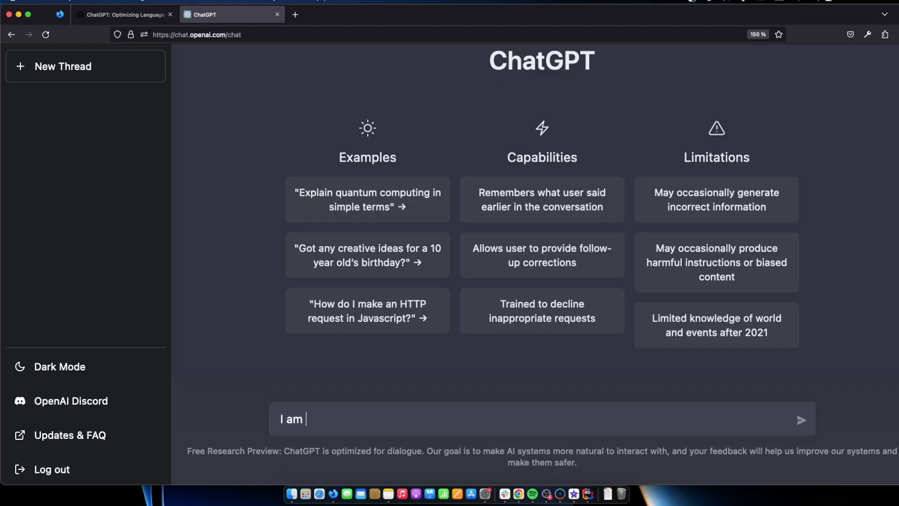
{"action": "type", "text": "creating"}
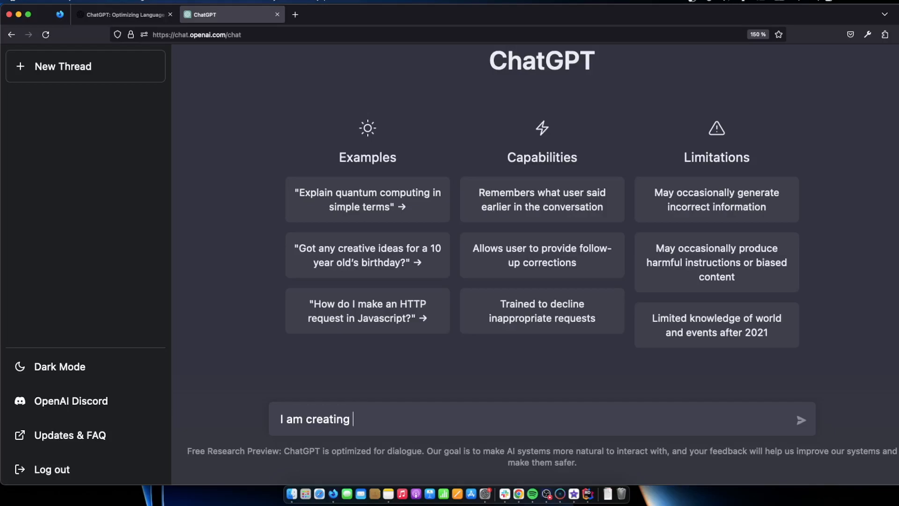
{"action": "type", "text": "a C# we"}
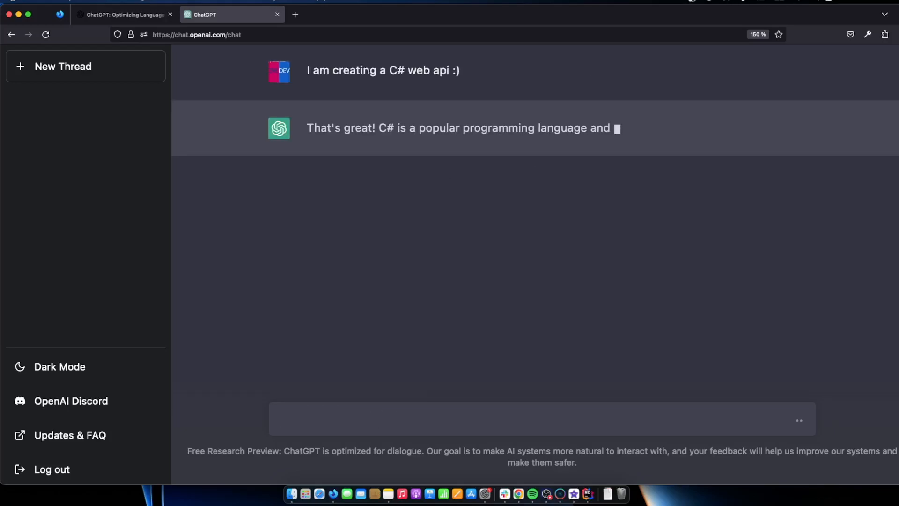
{"action": "key", "text": "cmd+space"}
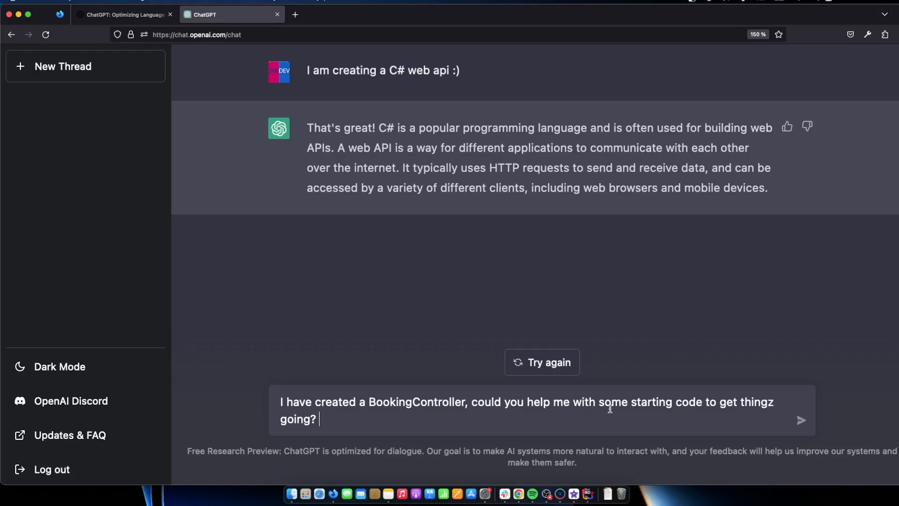
{"action": "left_click", "coordinate": [802, 418]}
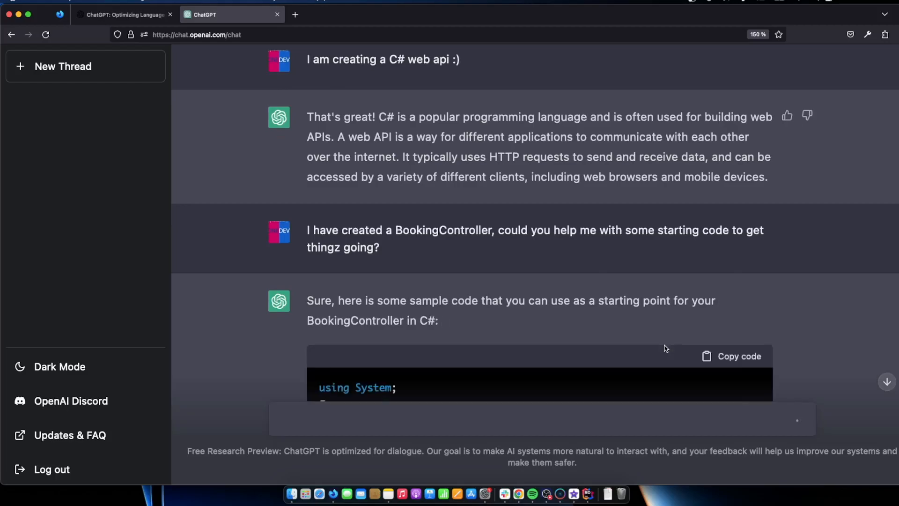
{"action": "scroll", "scroll_direction": "down", "scroll_amount": 3}
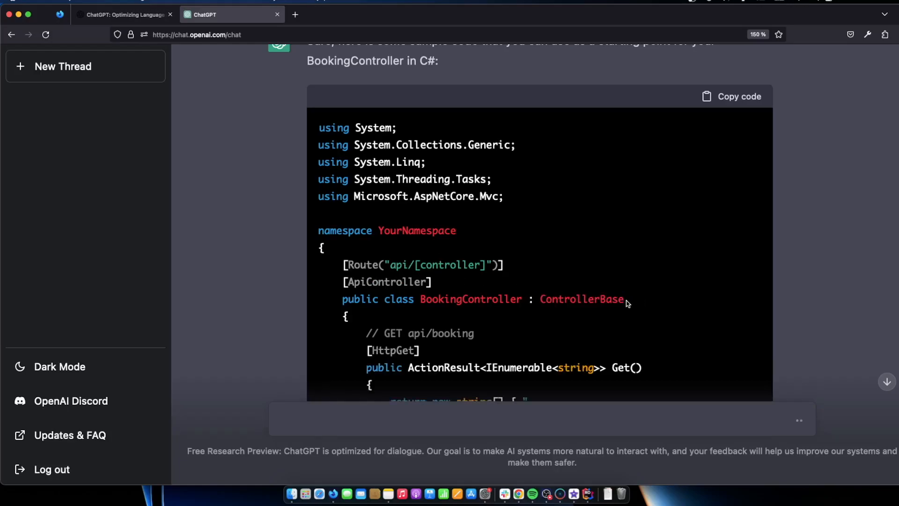
{"action": "double_click", "coordinate": [581, 298]}
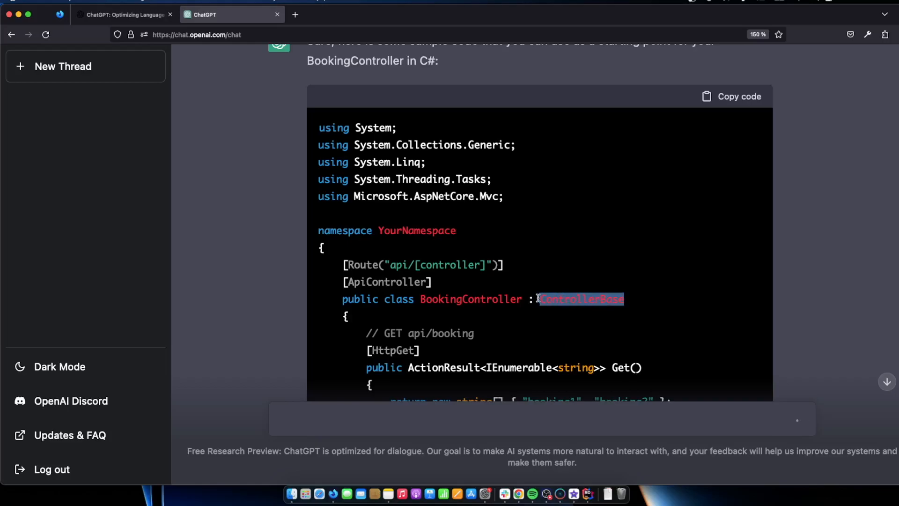
{"action": "scroll", "scroll_direction": "down", "scroll_amount": 3}
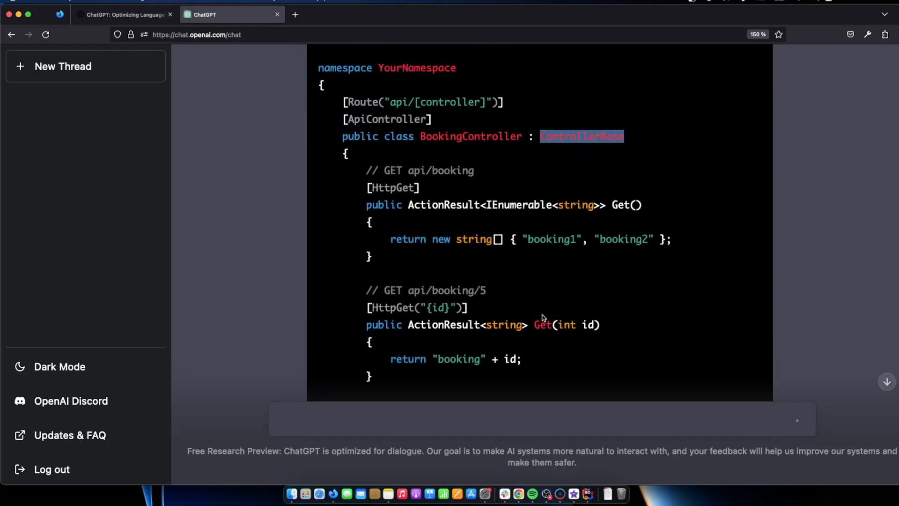
{"action": "scroll", "scroll_direction": "down", "scroll_amount": 3}
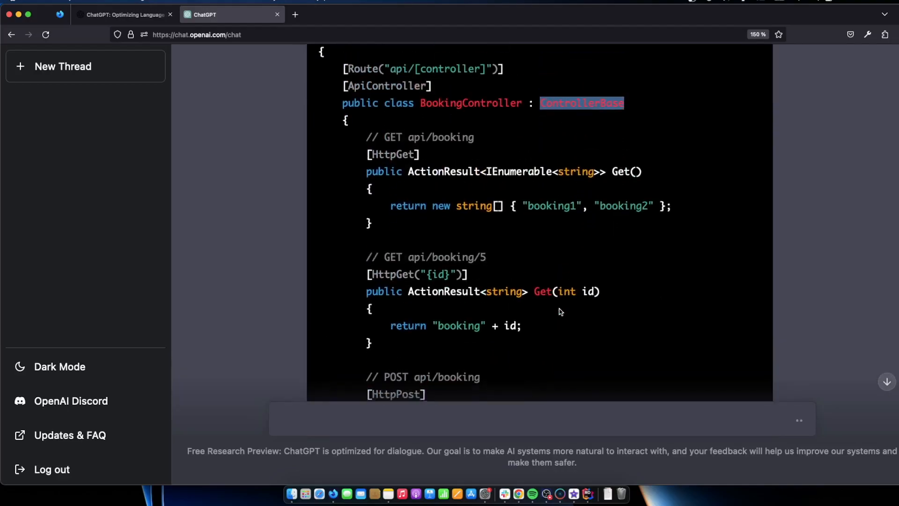
{"action": "scroll", "scroll_direction": "down", "scroll_amount": 3}
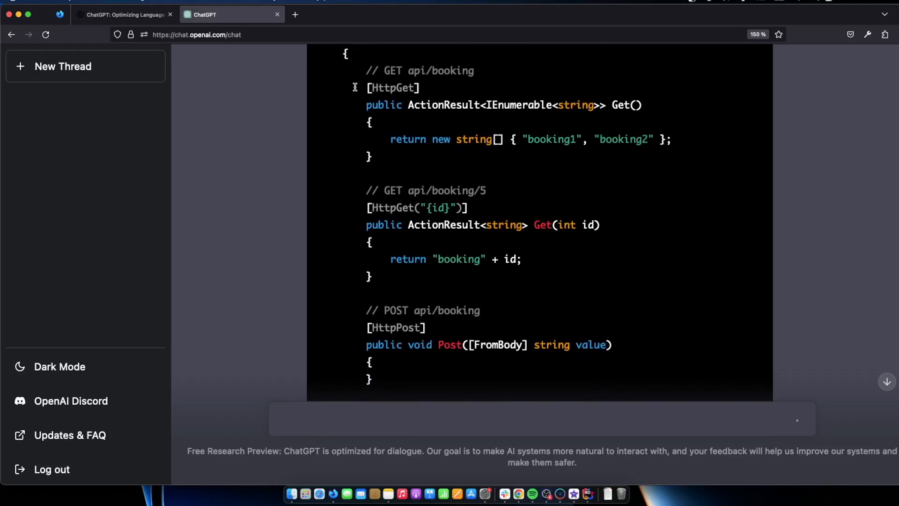
{"action": "left_click_drag", "start_coordinate": [354, 87], "coordinate": [647, 140]}
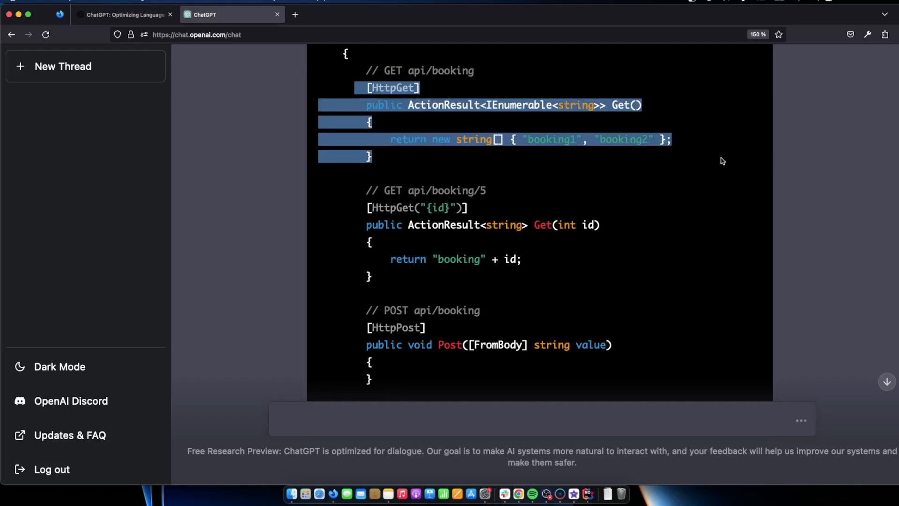
{"action": "mouse_move", "coordinate": [731, 177]}
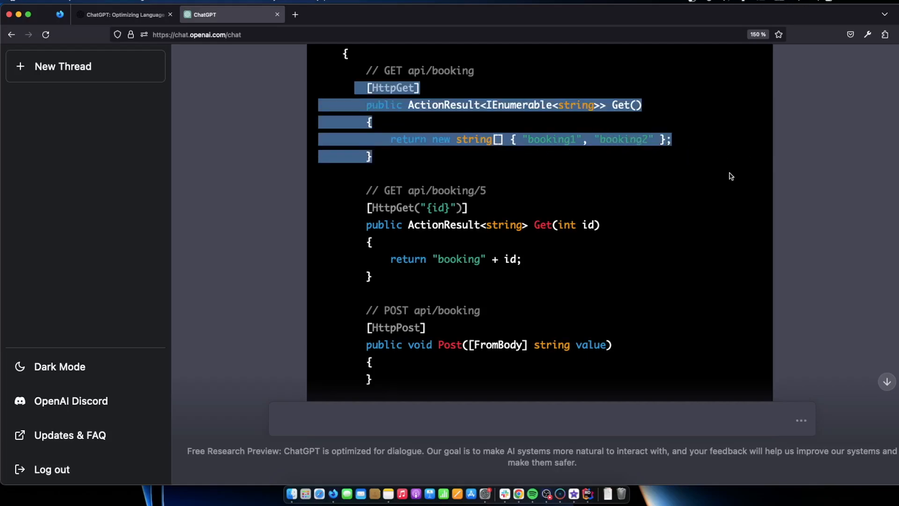
{"action": "left_click", "coordinate": [328, 203]}
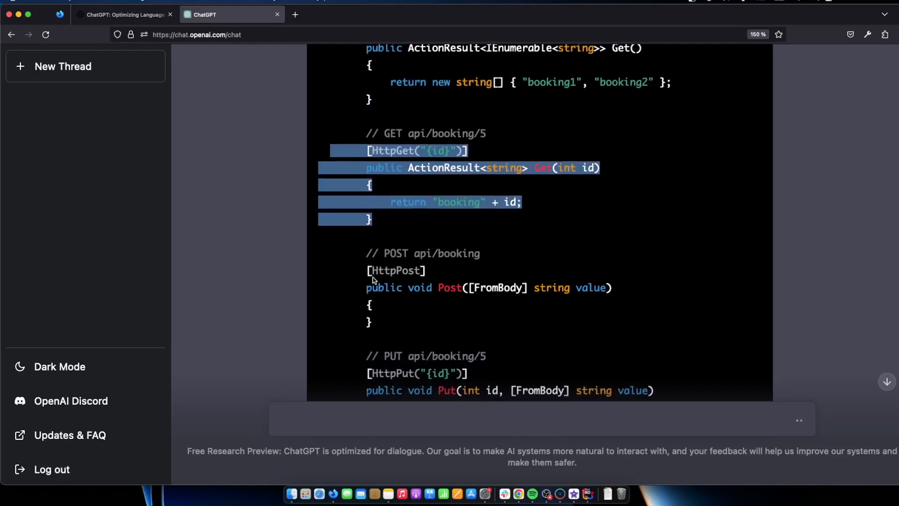
{"action": "scroll", "scroll_direction": "down", "scroll_amount": 3}
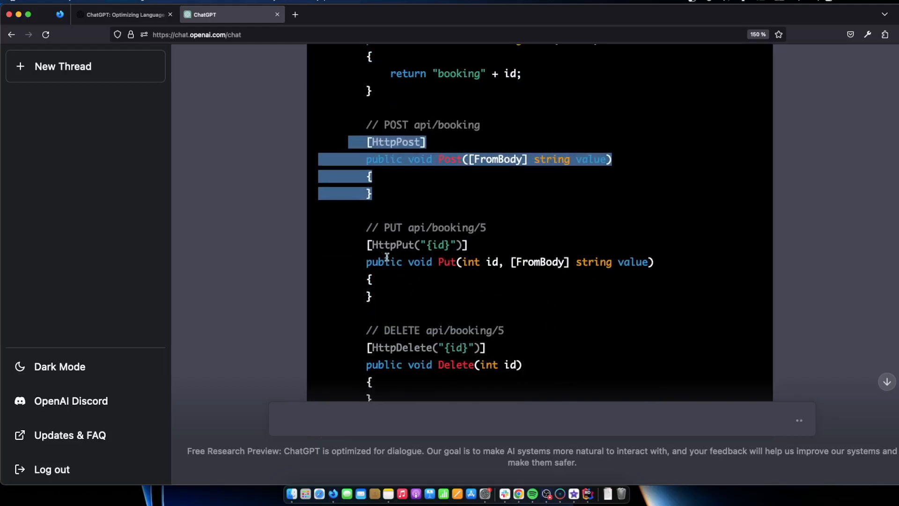
{"action": "scroll", "scroll_direction": "down", "scroll_amount": 3}
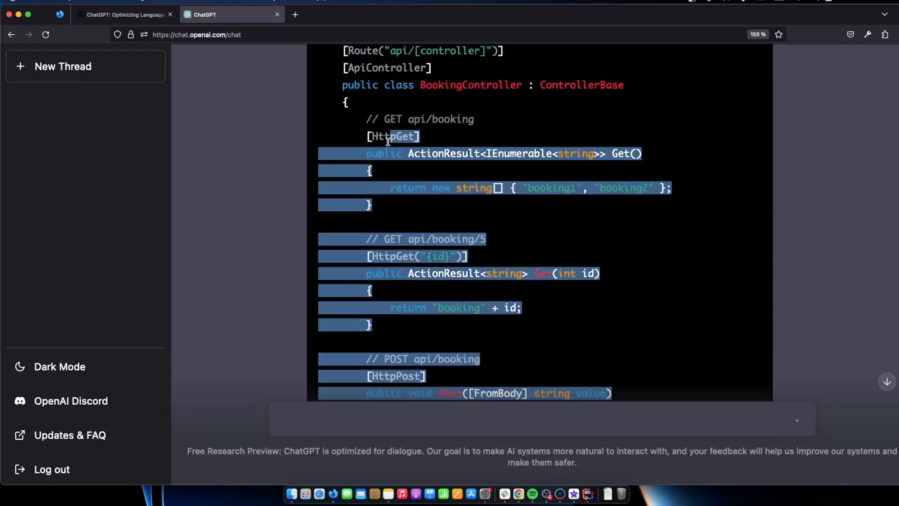
{"action": "right_click", "coordinate": [387, 137]}
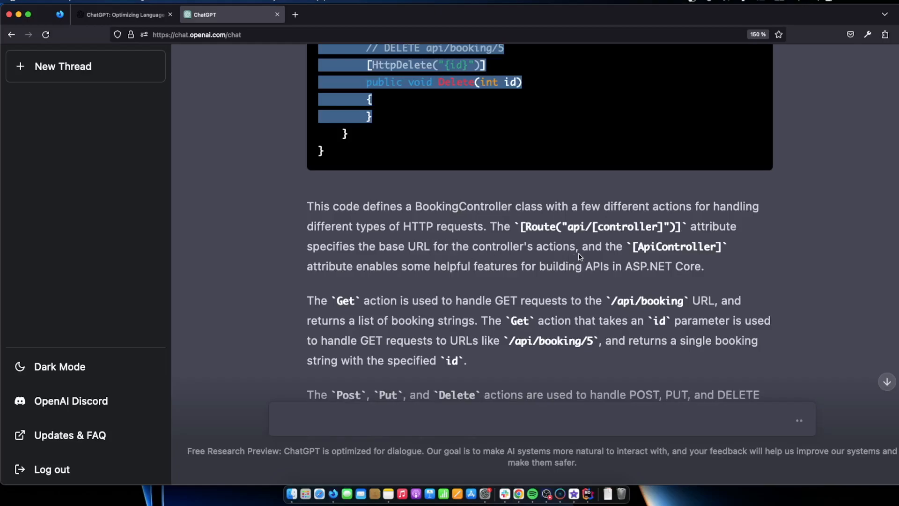
{"action": "scroll", "scroll_direction": "down", "scroll_amount": 3}
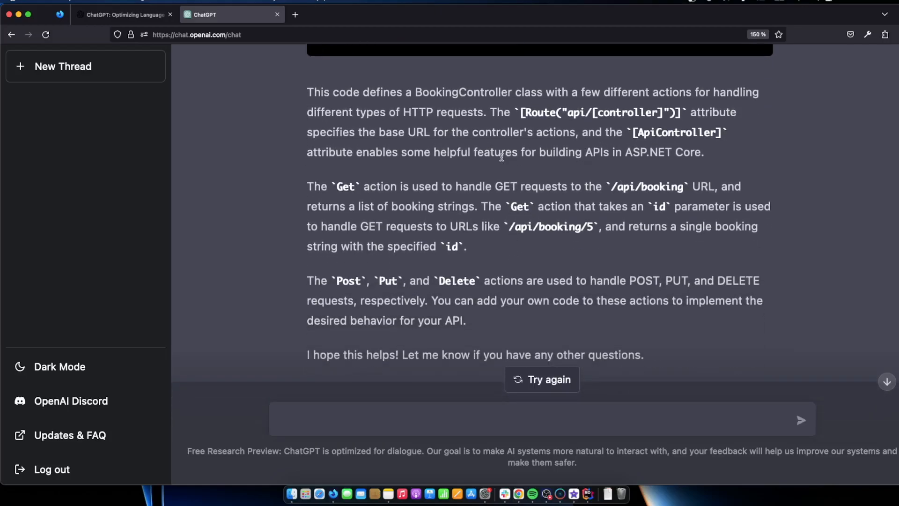
{"action": "mouse_move", "coordinate": [528, 157]}
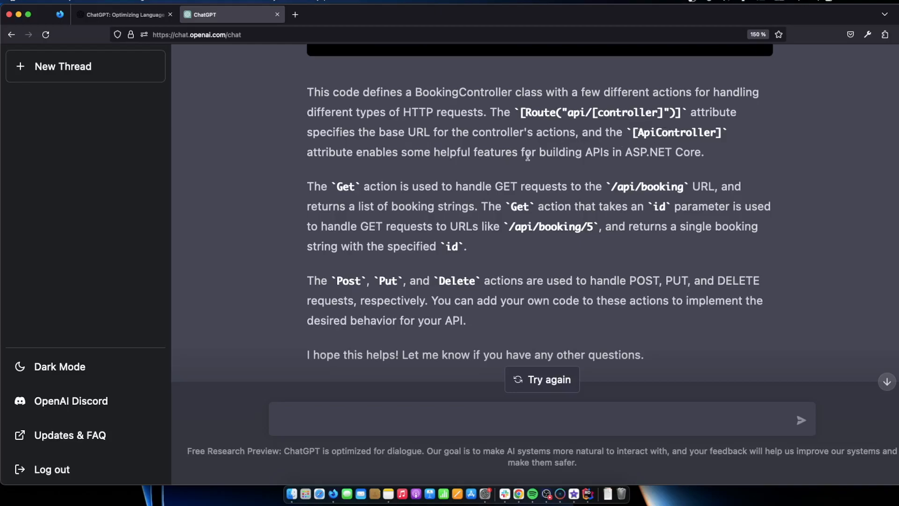
{"action": "mouse_move", "coordinate": [588, 152]}
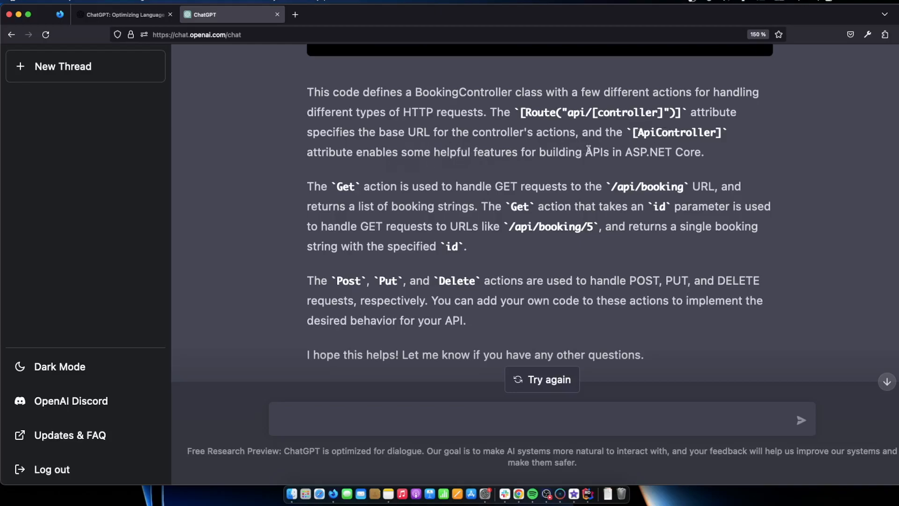
{"action": "mouse_move", "coordinate": [343, 158]}
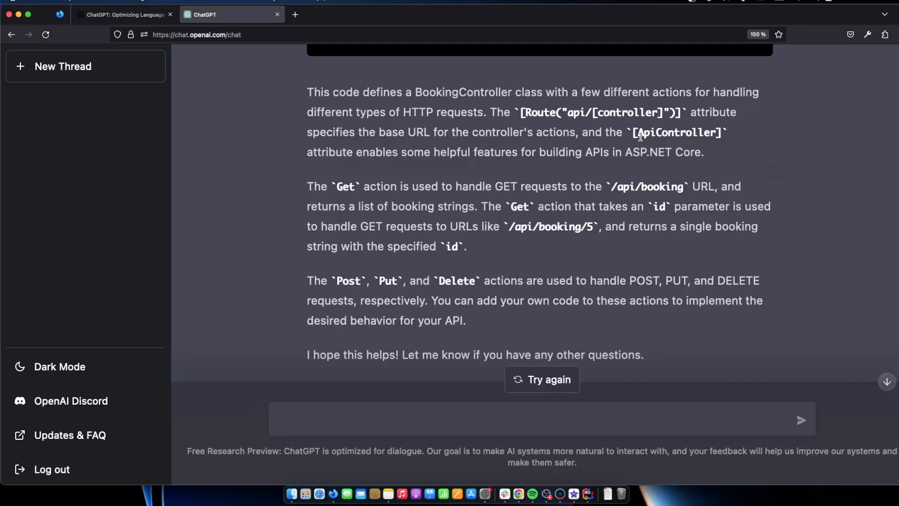
{"action": "double_click", "coordinate": [678, 133]}
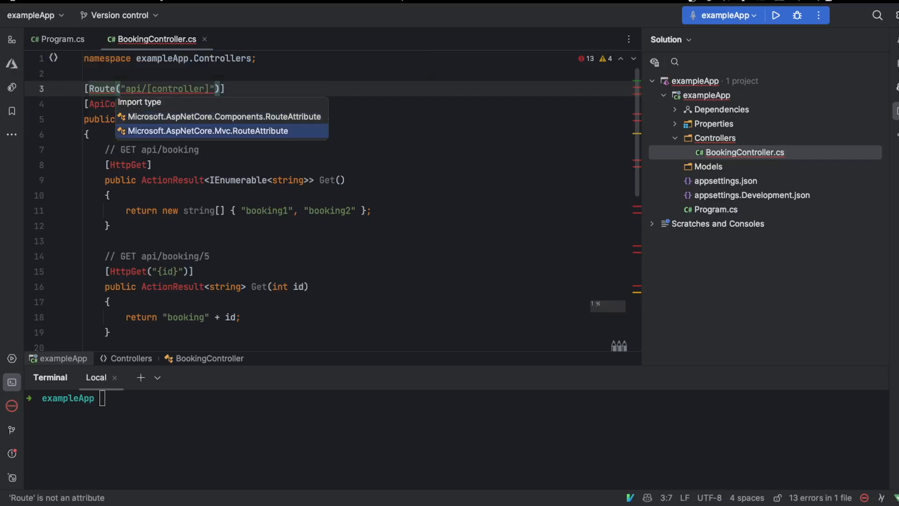
- Resolve [Route] by importing Microsoft.AspNetCore.Mvc.RouteAttribute, clearing the BookingController errors
{"action": "left_click", "coordinate": [208, 130]}
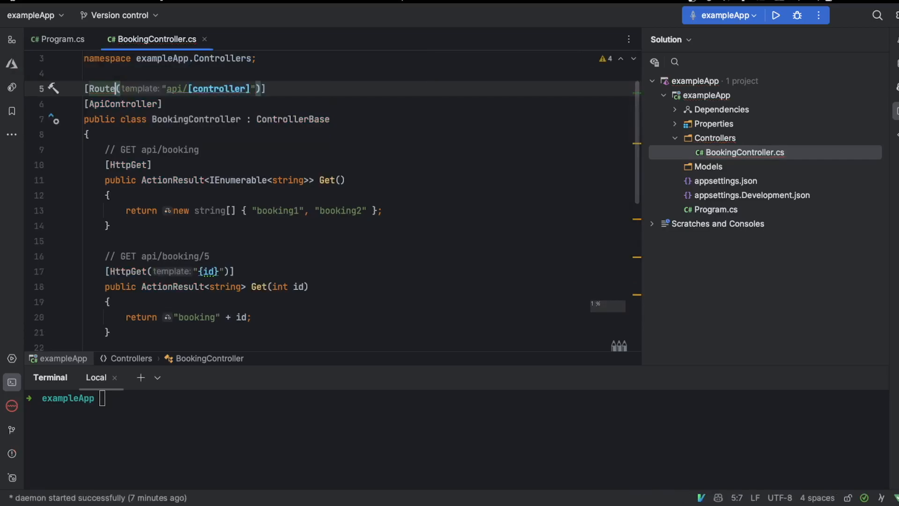
{"action": "scroll", "scroll_direction": "up", "scroll_amount": 3}
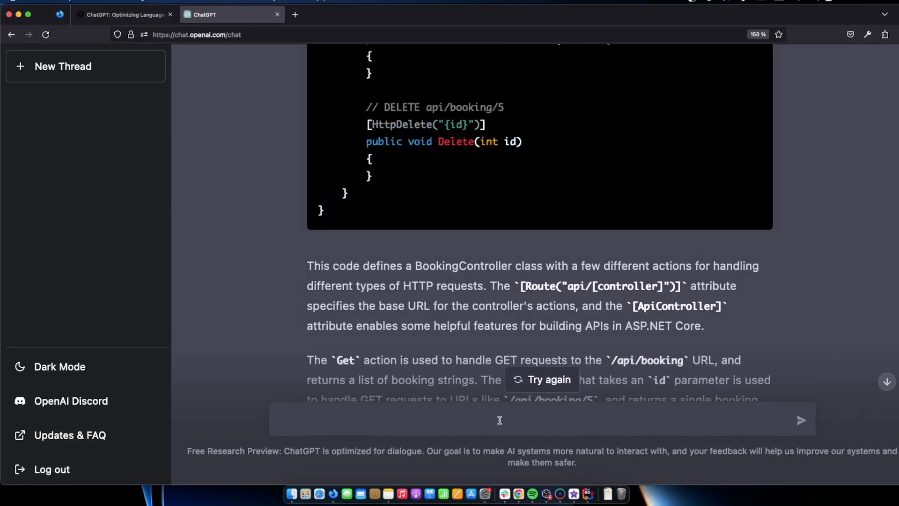
- Ask ChatGPT 'Could you also create a good model for BookingModel?'
{"action": "type", "text": "Could you"}
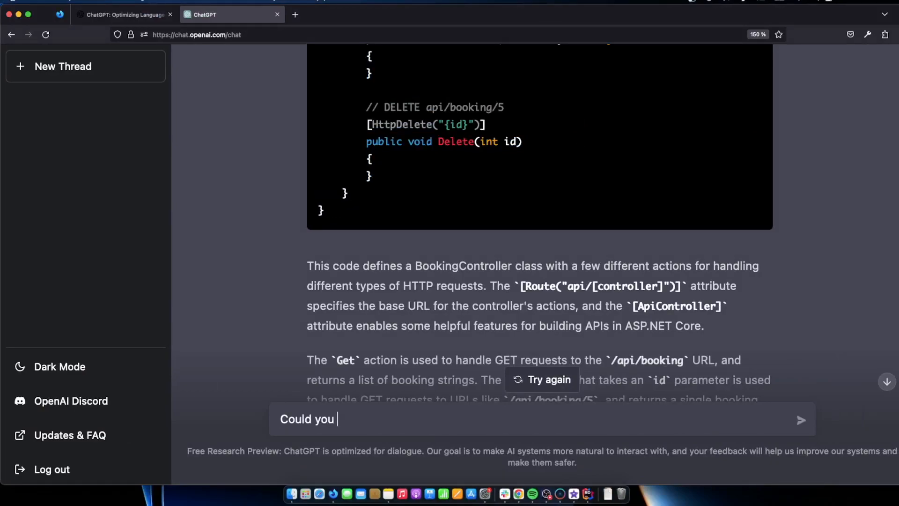
{"action": "type", "text": "also cre"}
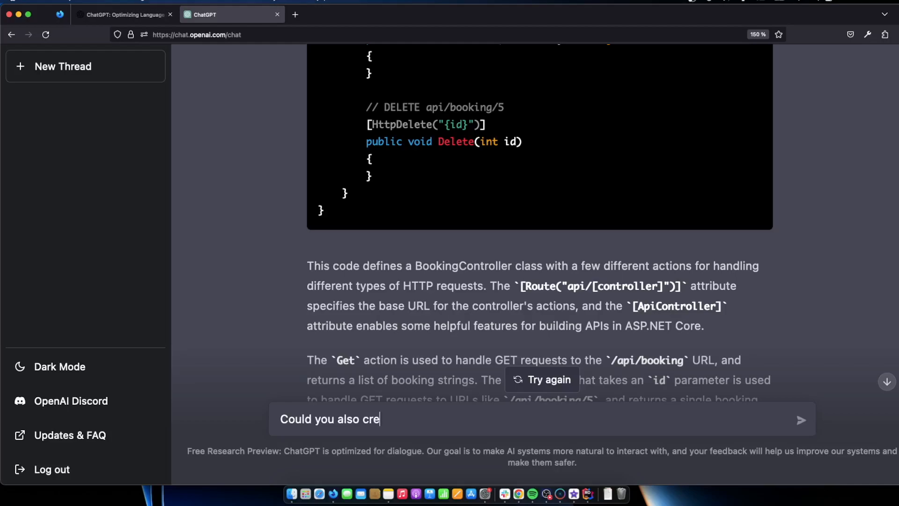
{"action": "type", "text": "ate a good"}
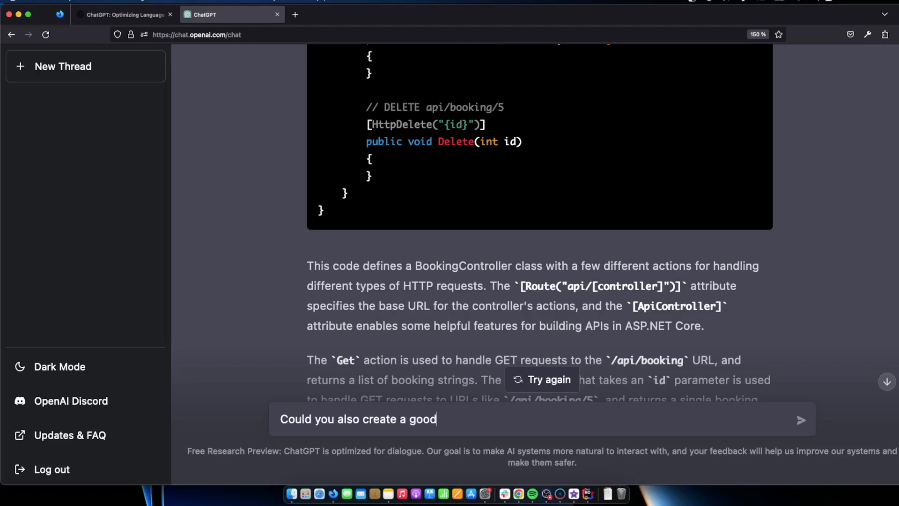
{"action": "type", "text": "model for Bo"}
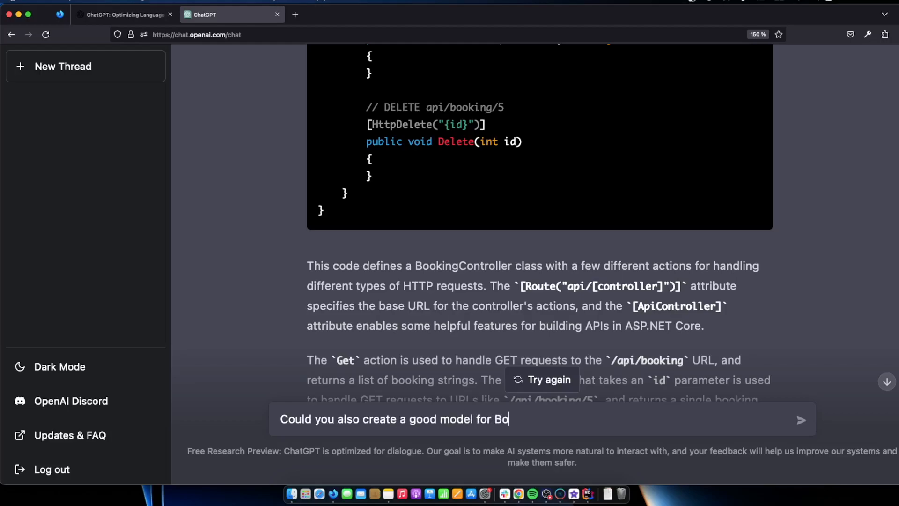
{"action": "type", "text": "okingModel?"}
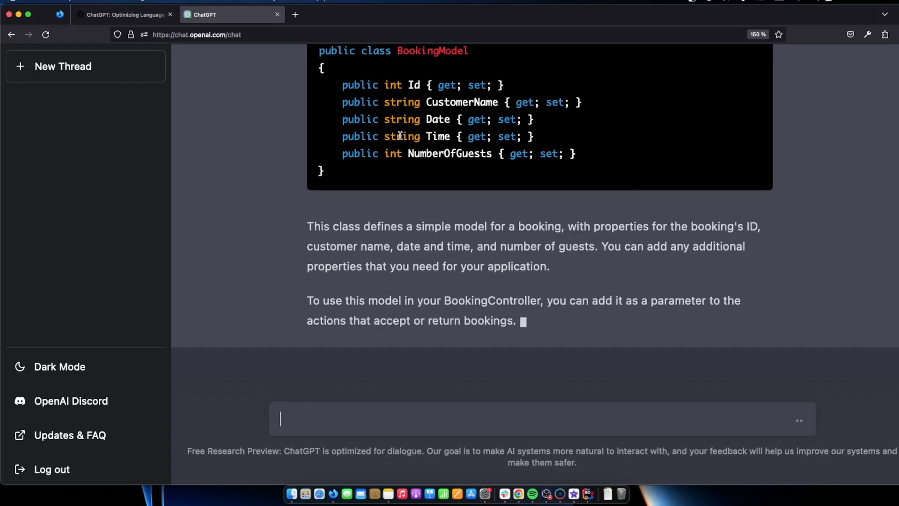
- Scroll to the GET example and select the 'return new BookingModel { ... }' block
{"action": "scroll", "scroll_direction": "down", "scroll_amount": 3}
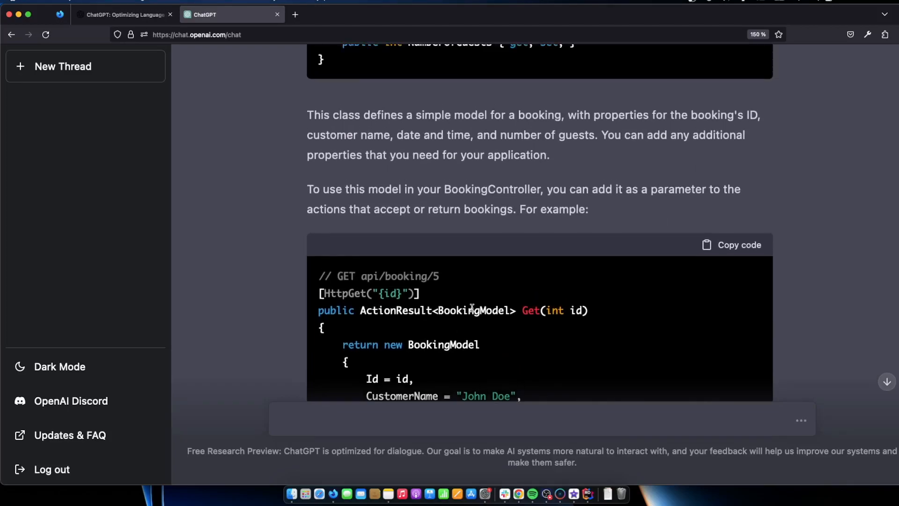
{"action": "mouse_move", "coordinate": [528, 245]}
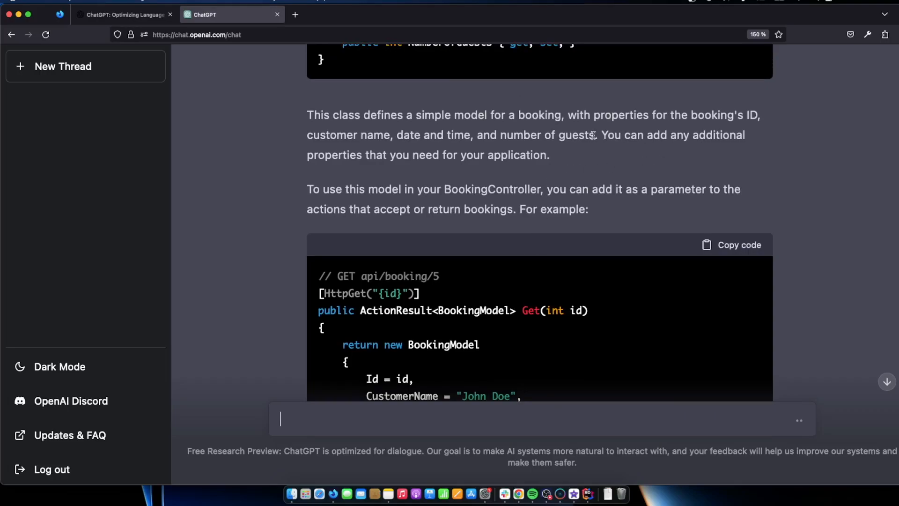
{"action": "scroll", "scroll_direction": "down", "scroll_amount": 3}
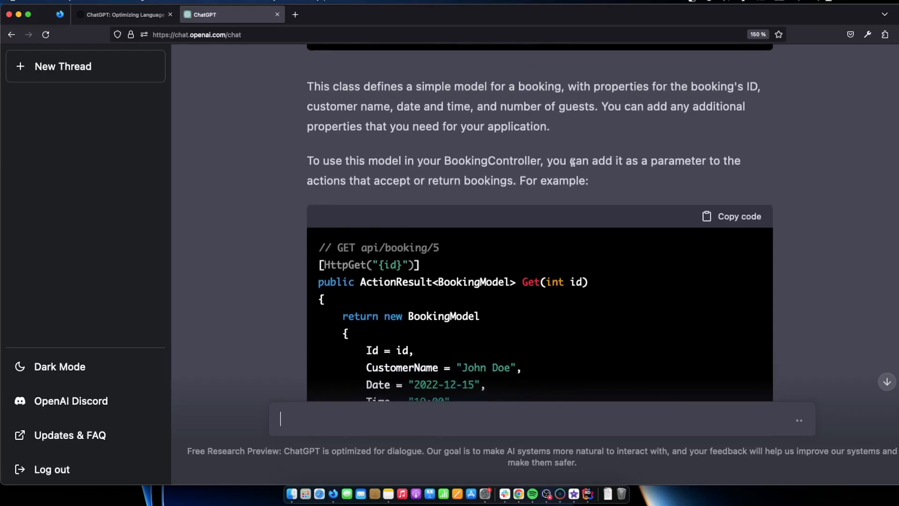
{"action": "scroll", "scroll_direction": "down", "scroll_amount": 3}
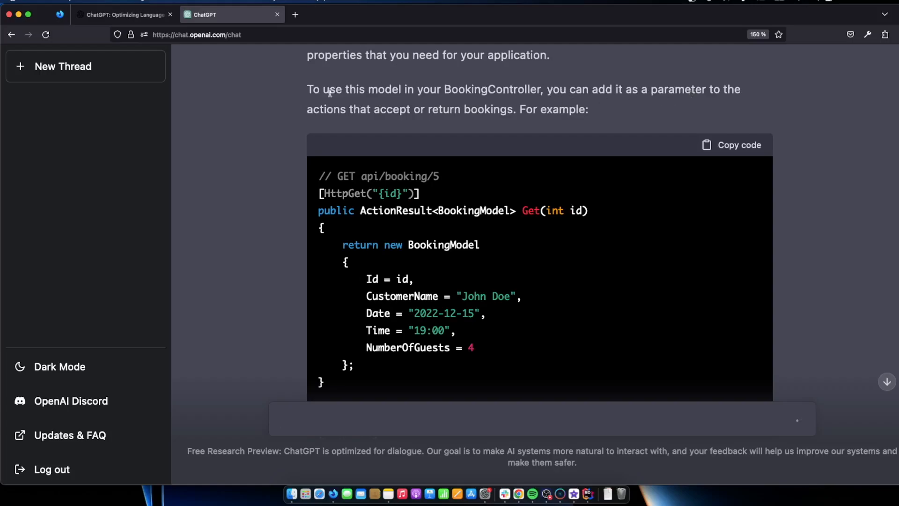
{"action": "left_click_drag", "start_coordinate": [308, 89], "coordinate": [588, 110]}
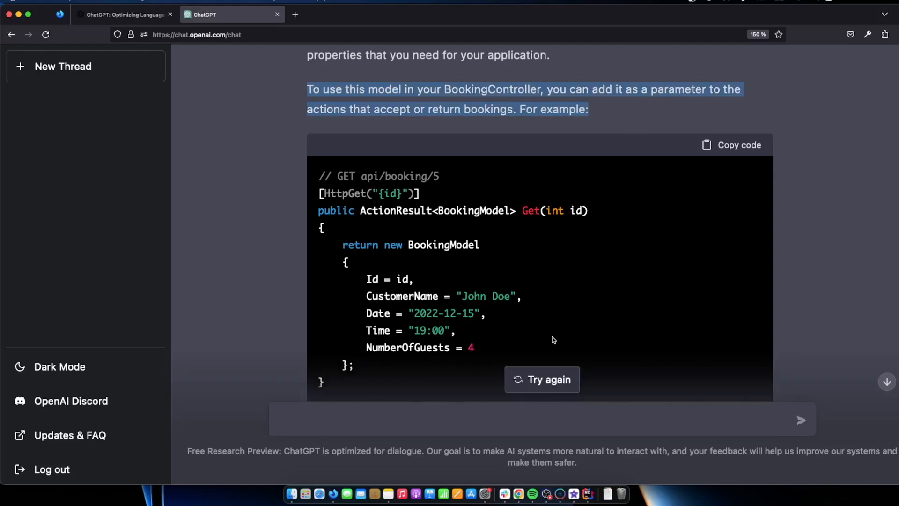
{"action": "mouse_move", "coordinate": [529, 203]}
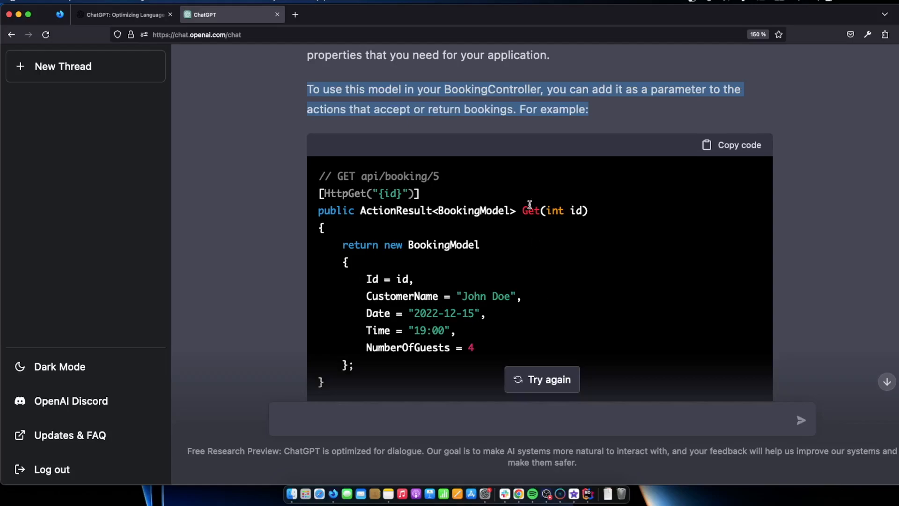
{"action": "mouse_move", "coordinate": [528, 197]}
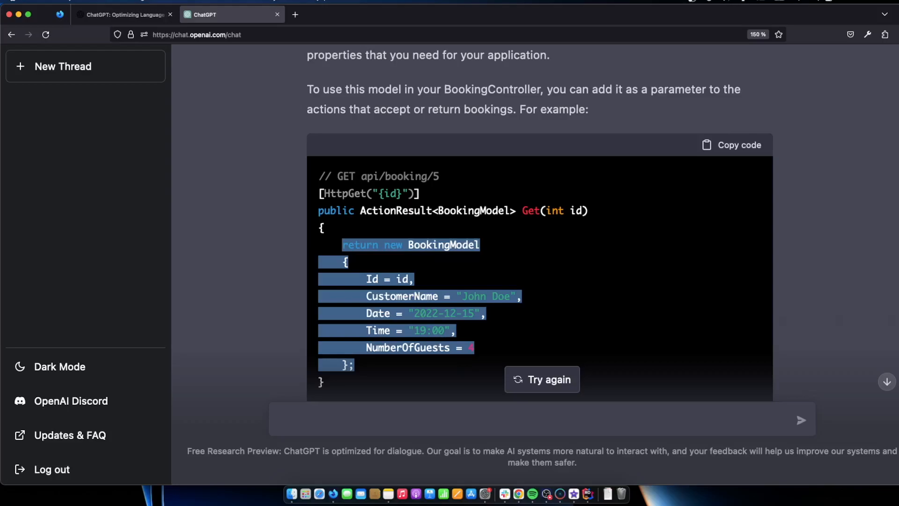
- Add a new BookingModel class to the project via Add > Class/Interface
{"action": "right_click", "coordinate": [437, 207]}
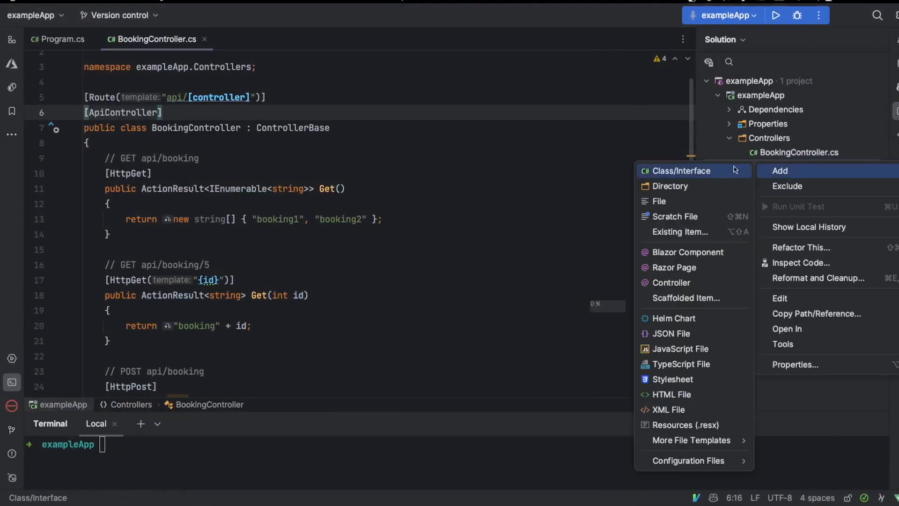
{"action": "left_click", "coordinate": [682, 171]}
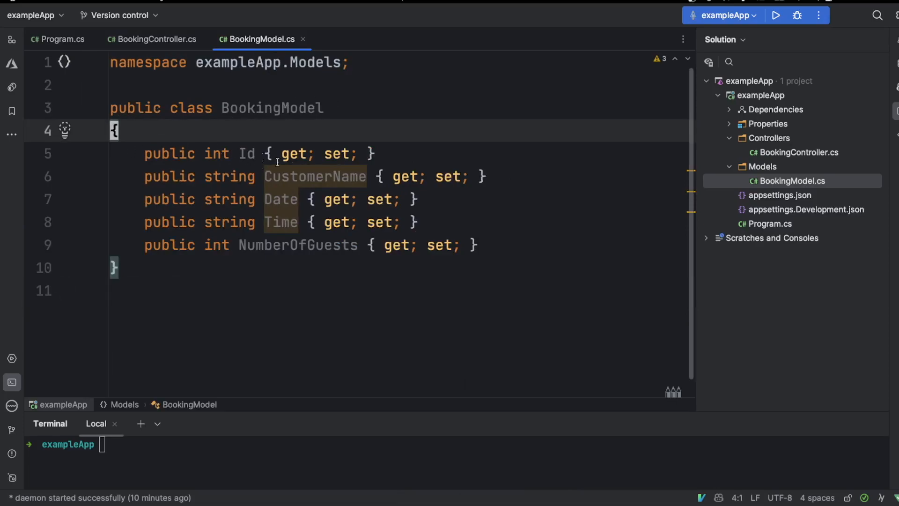
{"action": "mouse_move", "coordinate": [358, 248]}
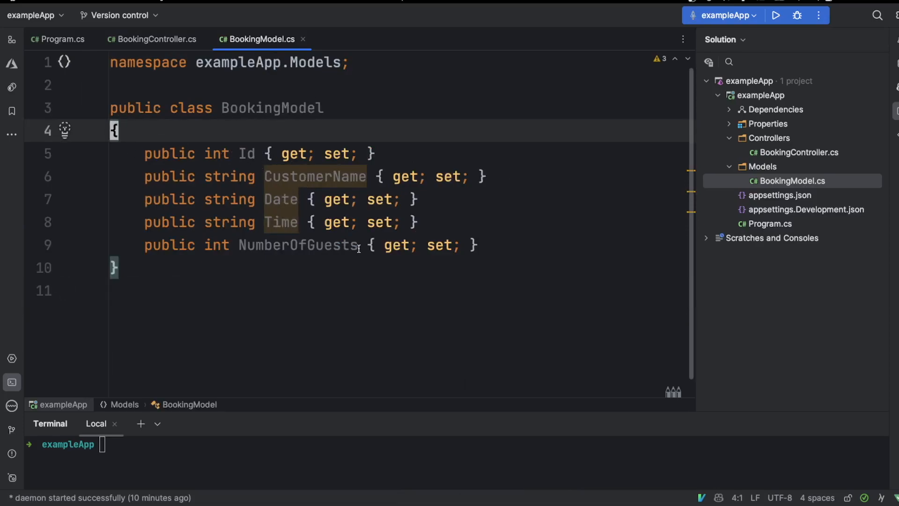
{"action": "mouse_move", "coordinate": [804, 155]}
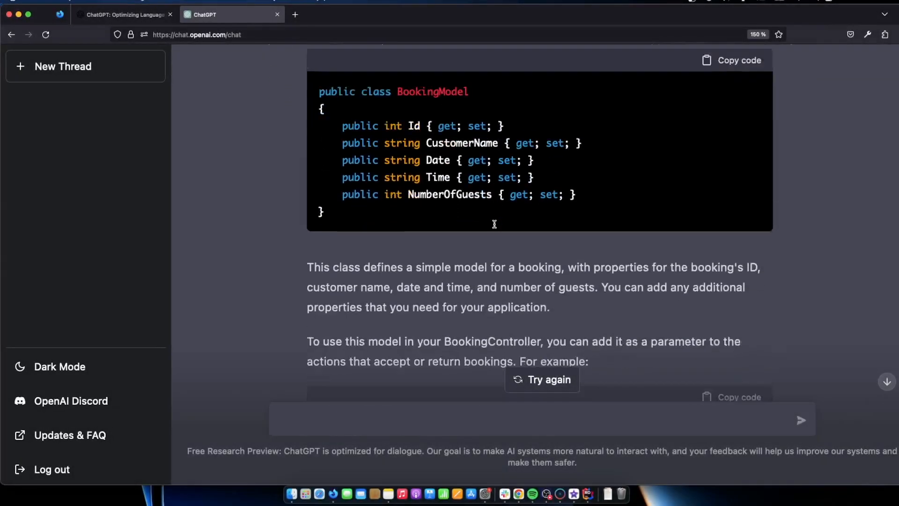
- Scroll the ChatGPT reply to the example Get and Post actions using BookingModel
{"action": "scroll", "scroll_direction": "down", "scroll_amount": 3}
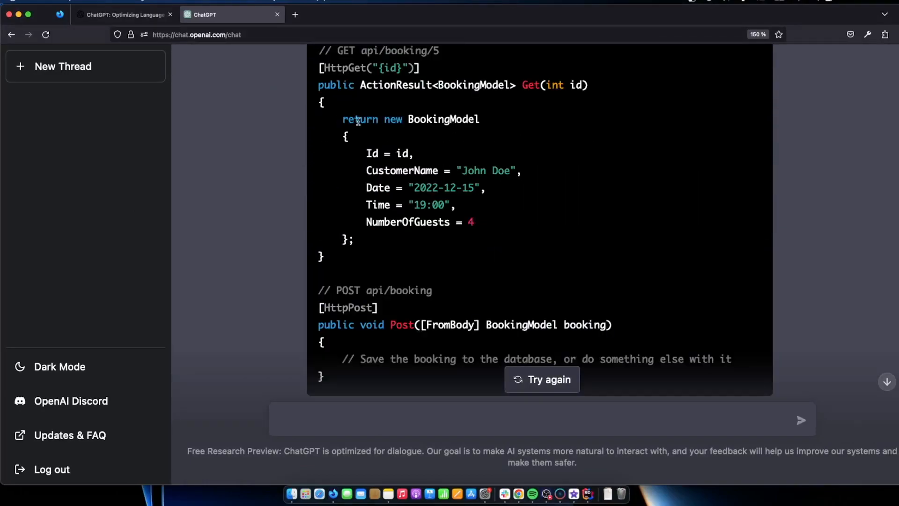
{"action": "mouse_move", "coordinate": [431, 85]}
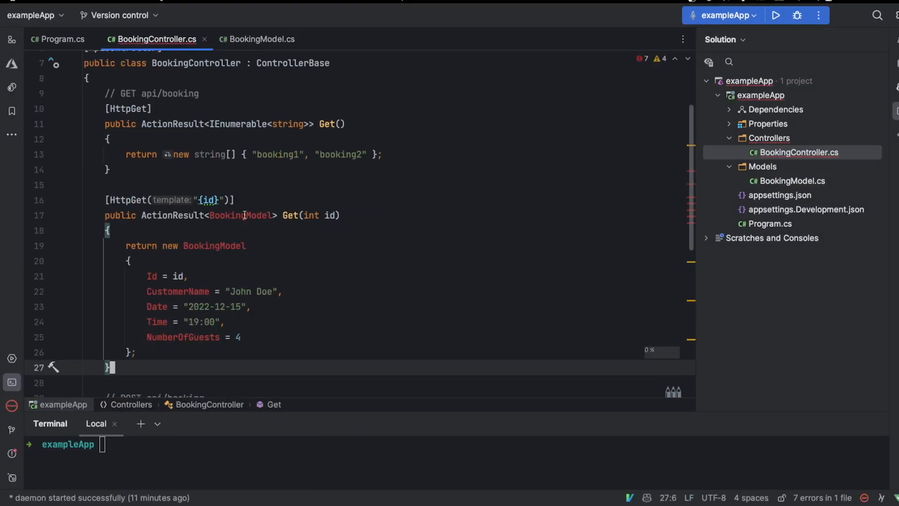
- Review the Get(int id) action returning a sample BookingModel in BookingController.cs
{"action": "left_click", "coordinate": [213, 246]}
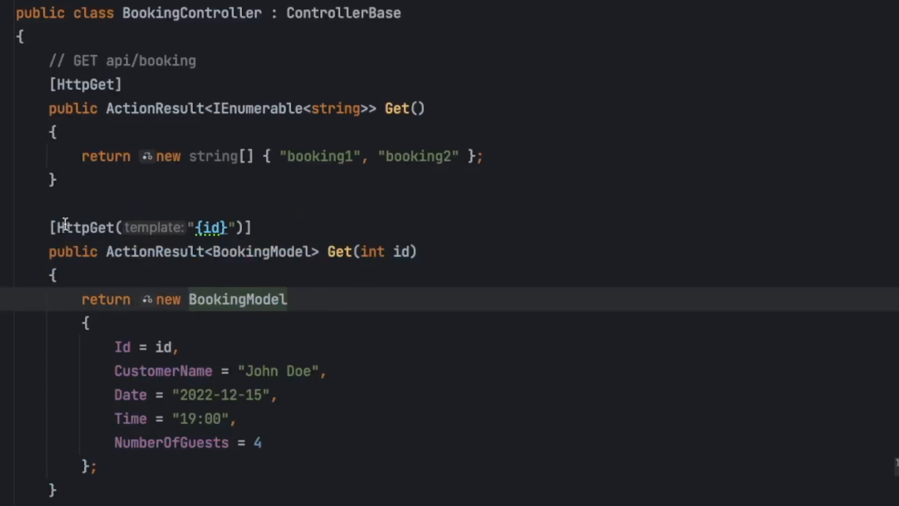
{"action": "mouse_move", "coordinate": [198, 268]}
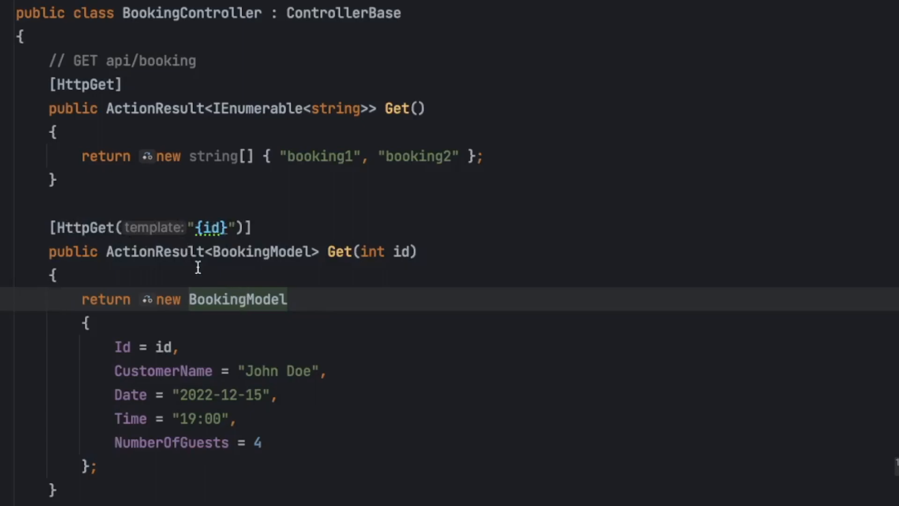
{"action": "scroll", "scroll_direction": "down", "scroll_amount": 3}
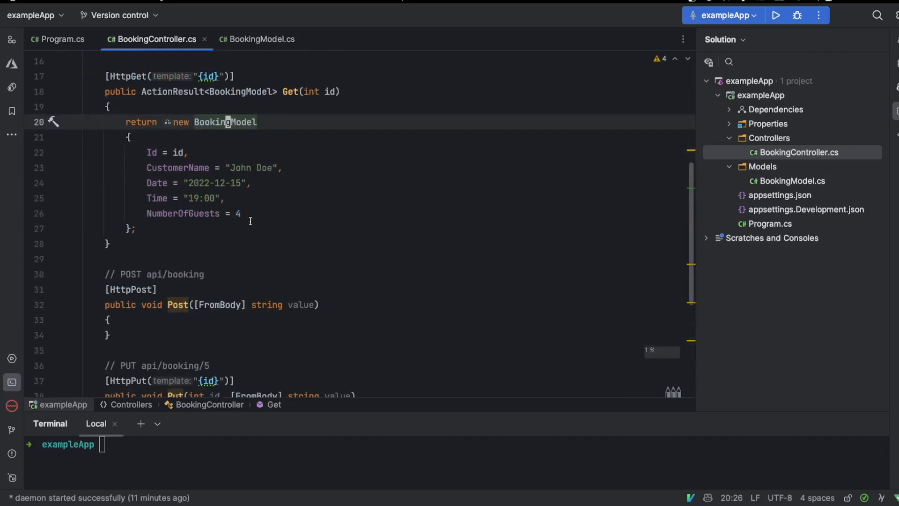
{"action": "scroll", "scroll_direction": "down", "scroll_amount": 3}
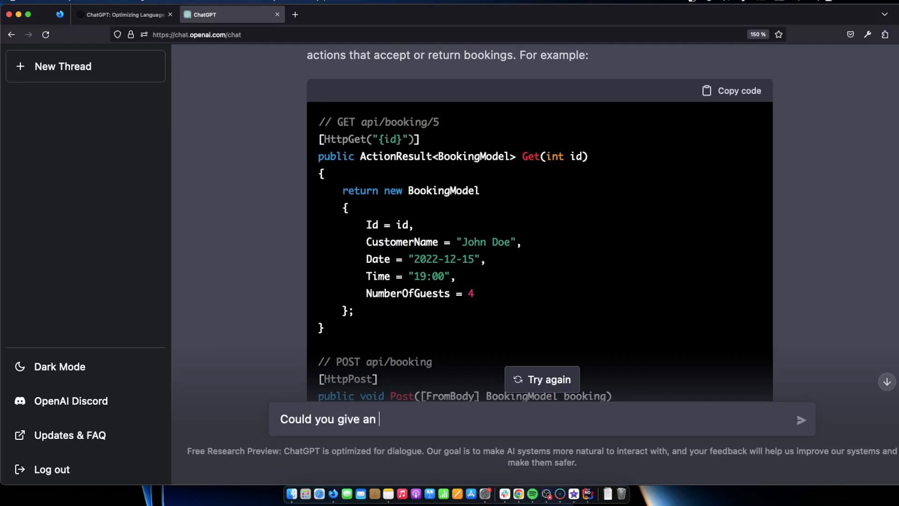
- Ask ChatGPT for an example of a best practice such as a service layer
{"action": "type", "text": "example of a"}
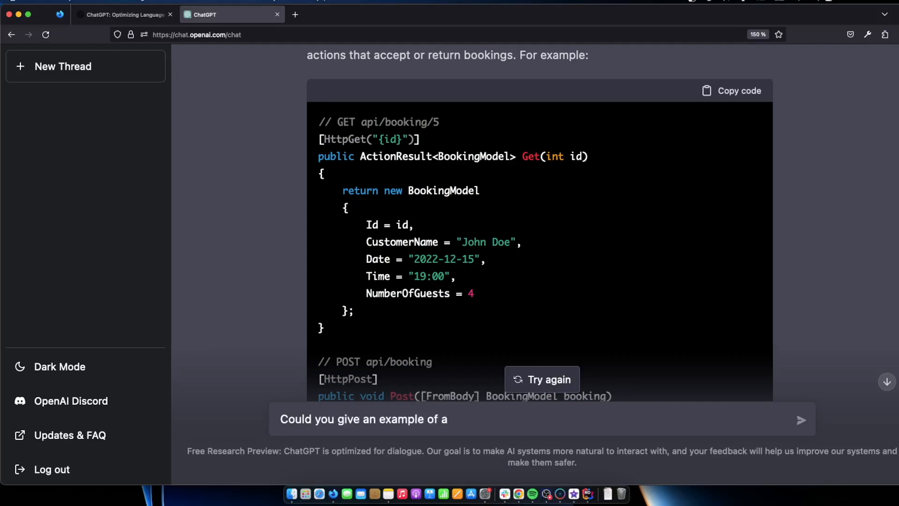
{"action": "type", "text": "best practice, I mean forexample a"}
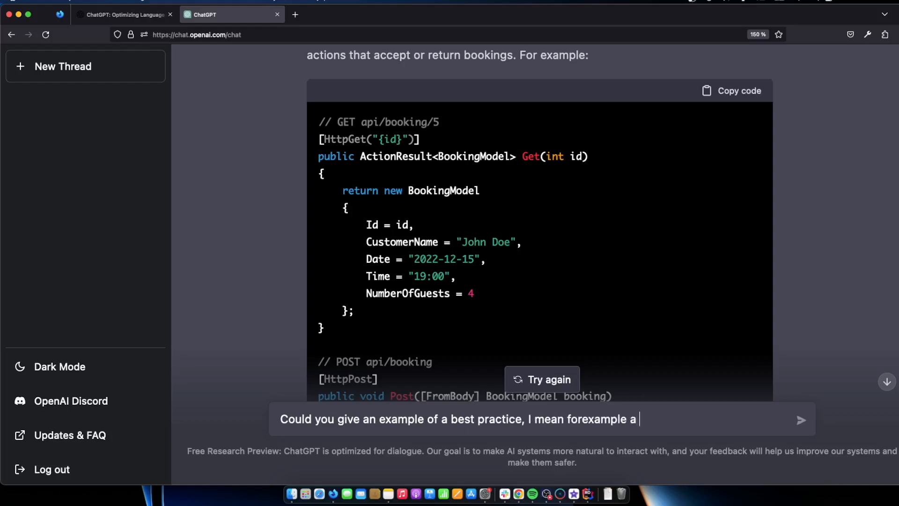
{"action": "type", "text": "service layer"}
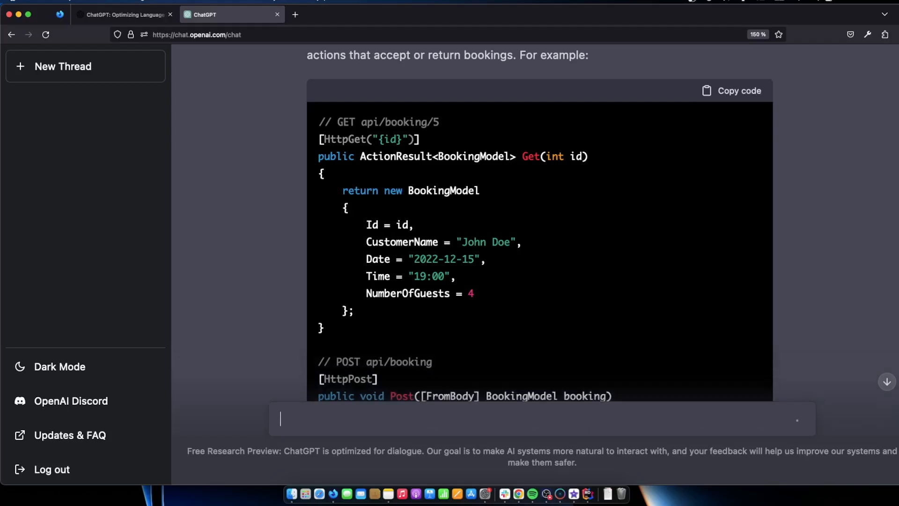
{"action": "scroll", "scroll_direction": "down", "scroll_amount": 3}
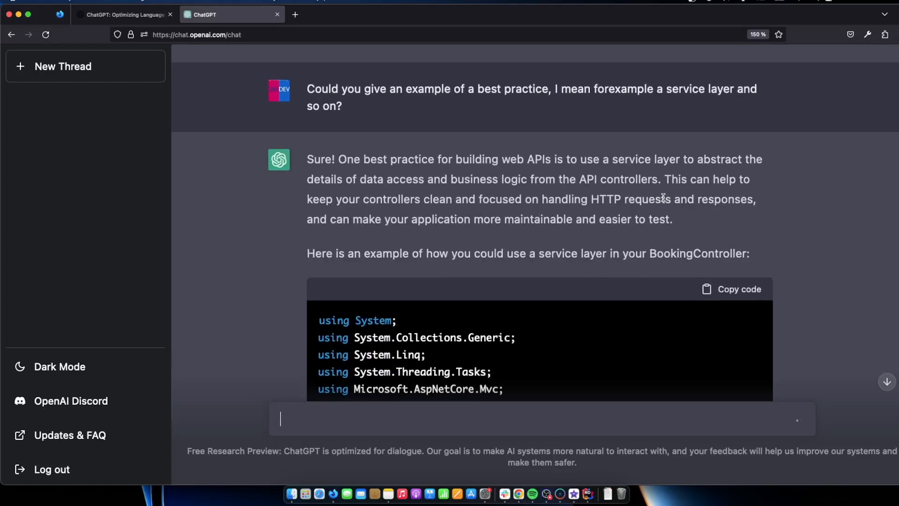
{"action": "mouse_move", "coordinate": [655, 181]}
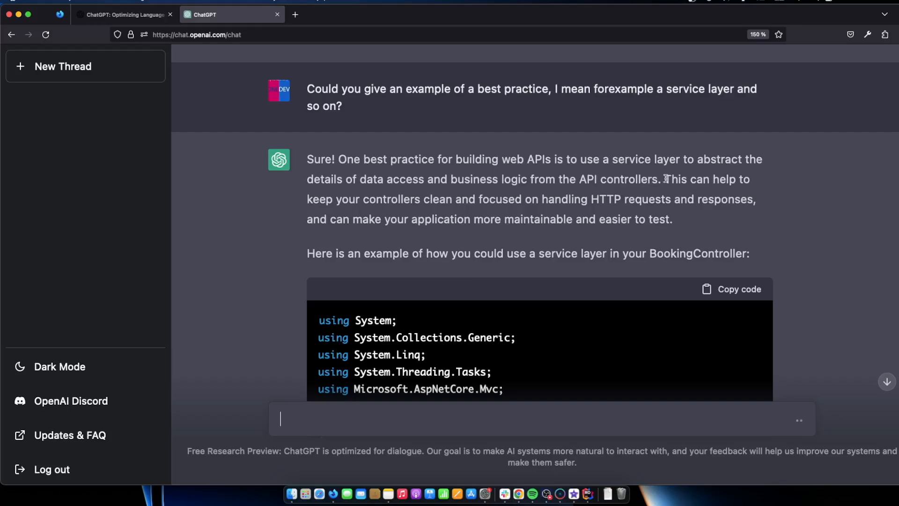
{"action": "mouse_move", "coordinate": [459, 171]}
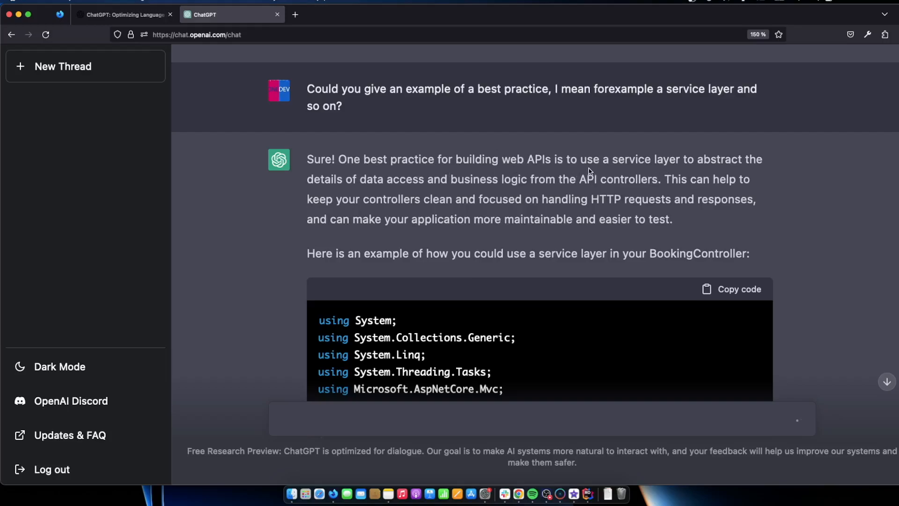
{"action": "mouse_move", "coordinate": [597, 433]}
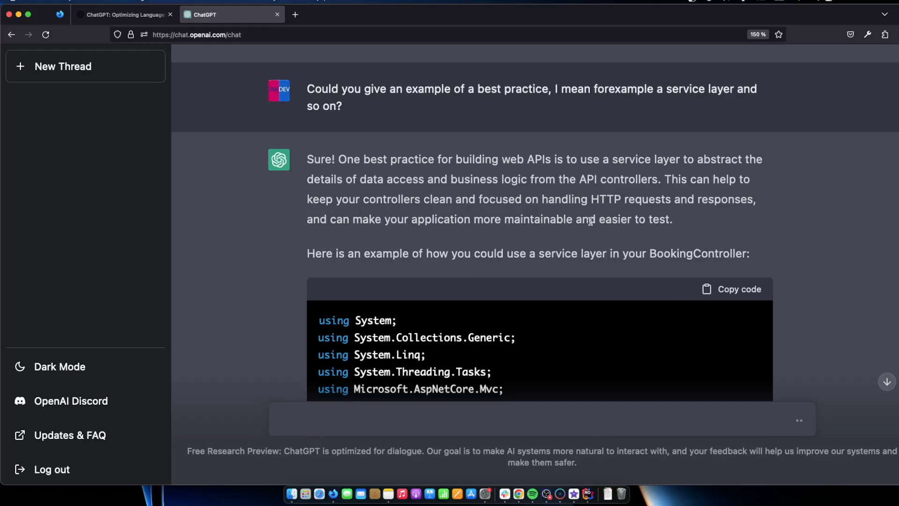
- Scroll through the service-layer BookingController example injecting IBookingService
{"action": "scroll", "scroll_direction": "down", "scroll_amount": 3}
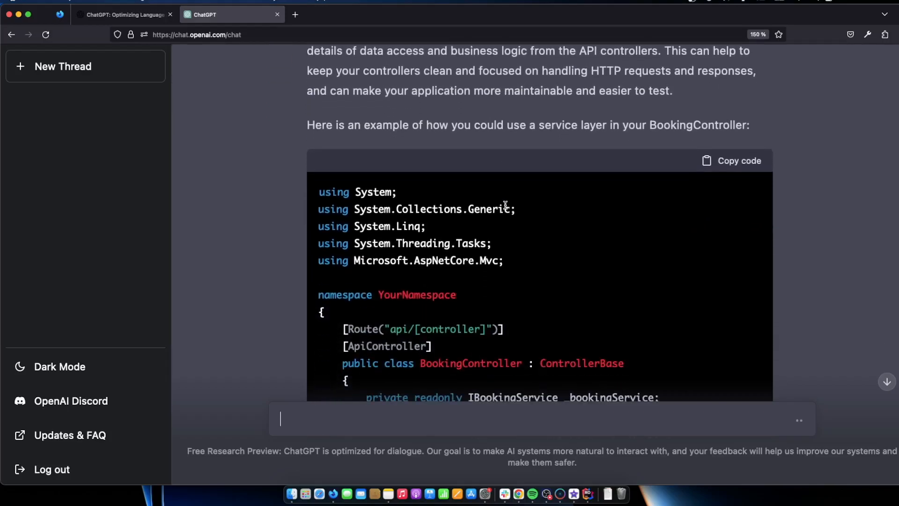
{"action": "scroll", "scroll_direction": "down", "scroll_amount": 3}
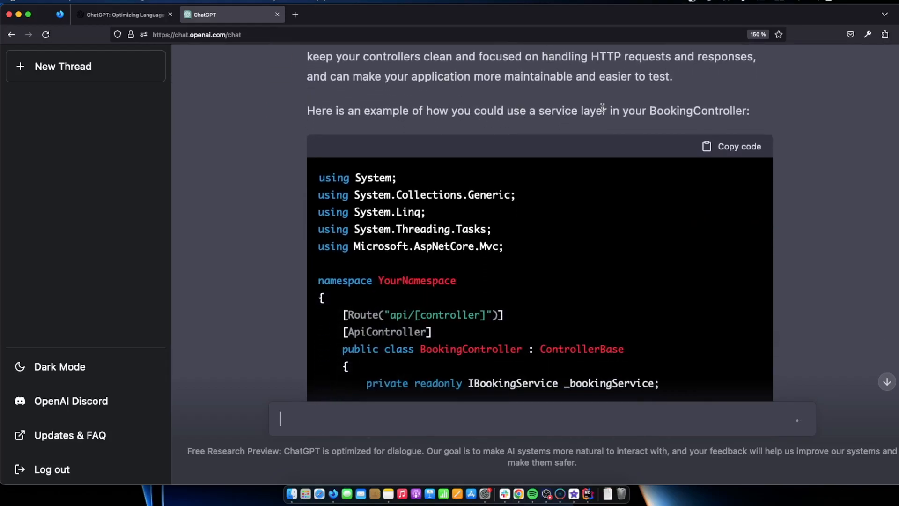
{"action": "scroll", "scroll_direction": "down", "scroll_amount": 3}
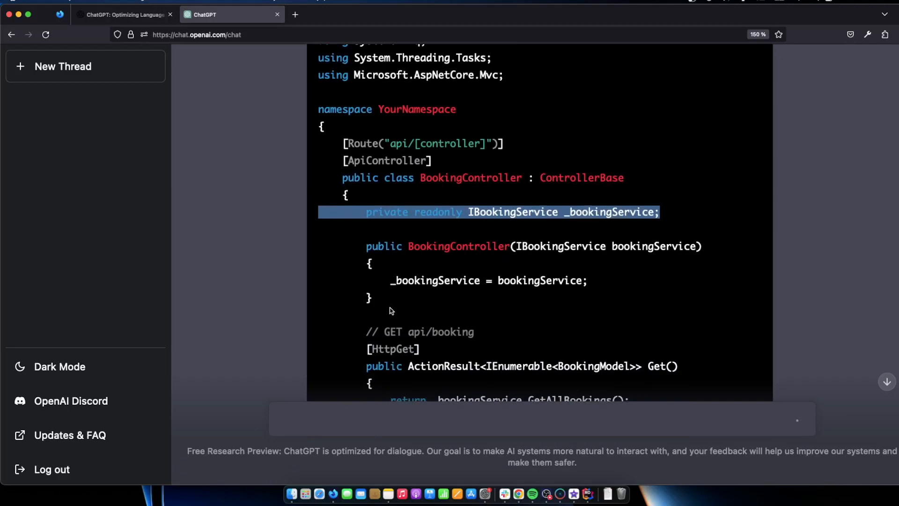
{"action": "scroll", "scroll_direction": "down", "scroll_amount": 3}
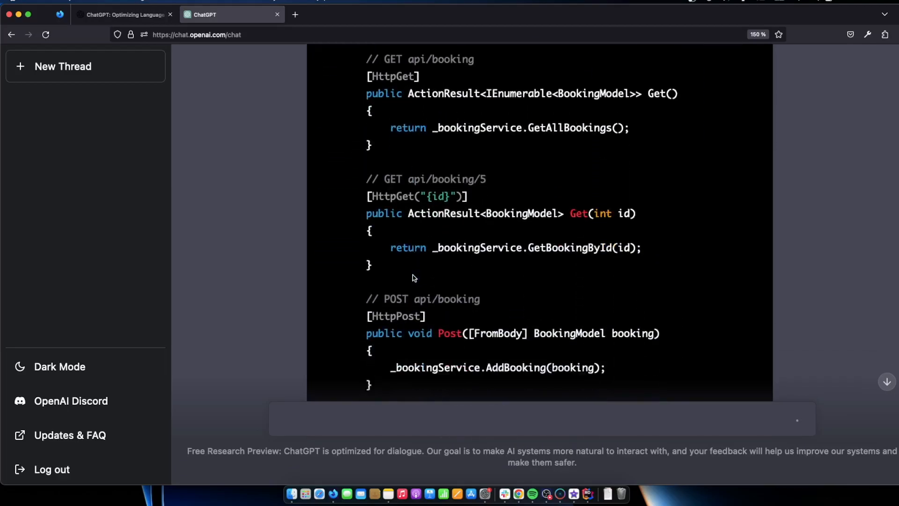
{"action": "scroll", "scroll_direction": "down", "scroll_amount": 3}
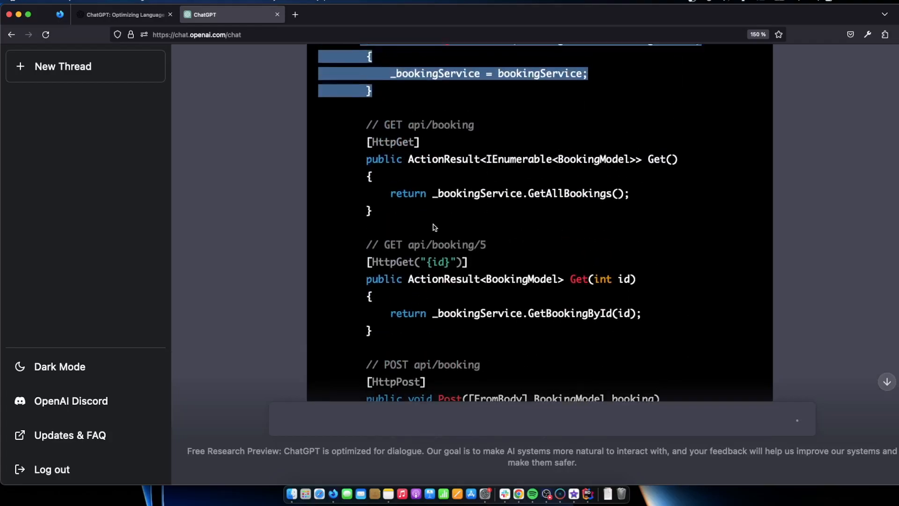
{"action": "scroll", "scroll_direction": "up", "scroll_amount": 3}
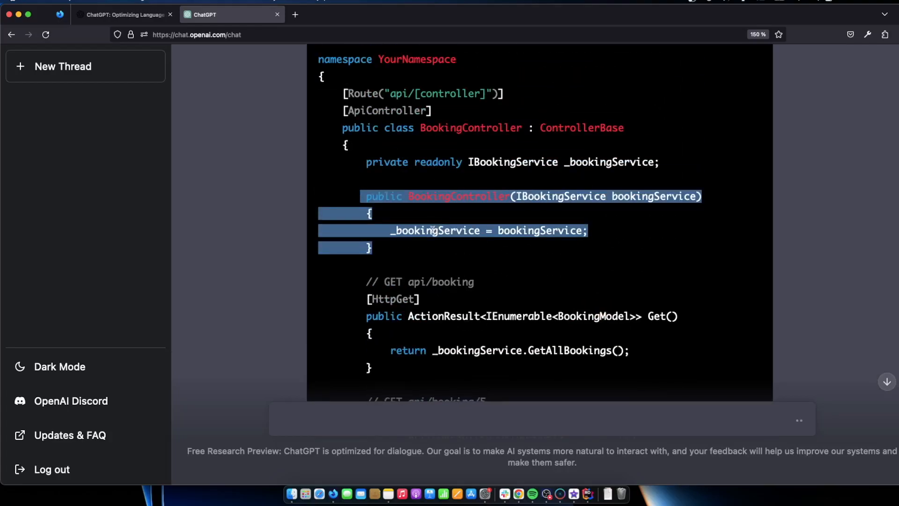